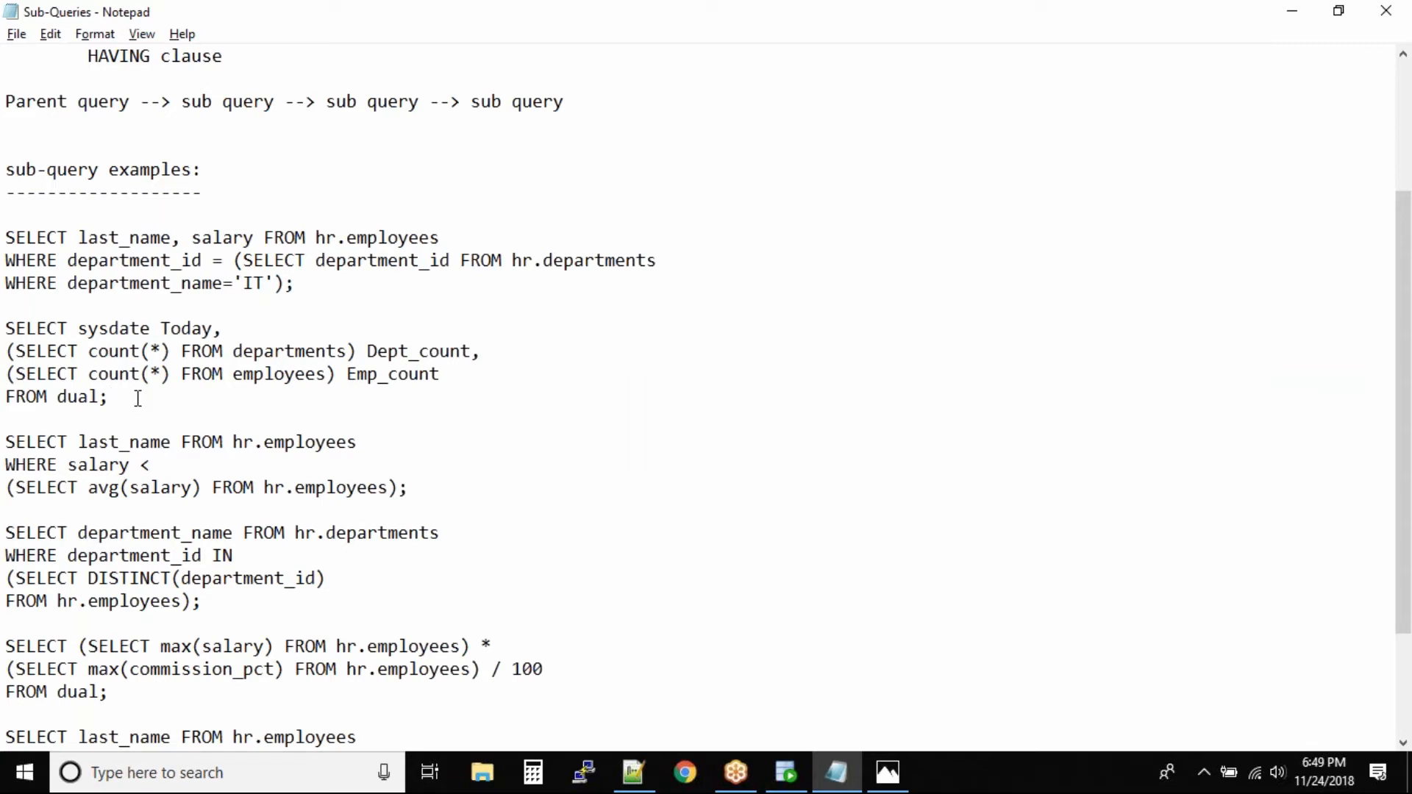
Step: Locate the sysdate sub-query example in Notepad and position within its SELECT line
left_click(106, 397)
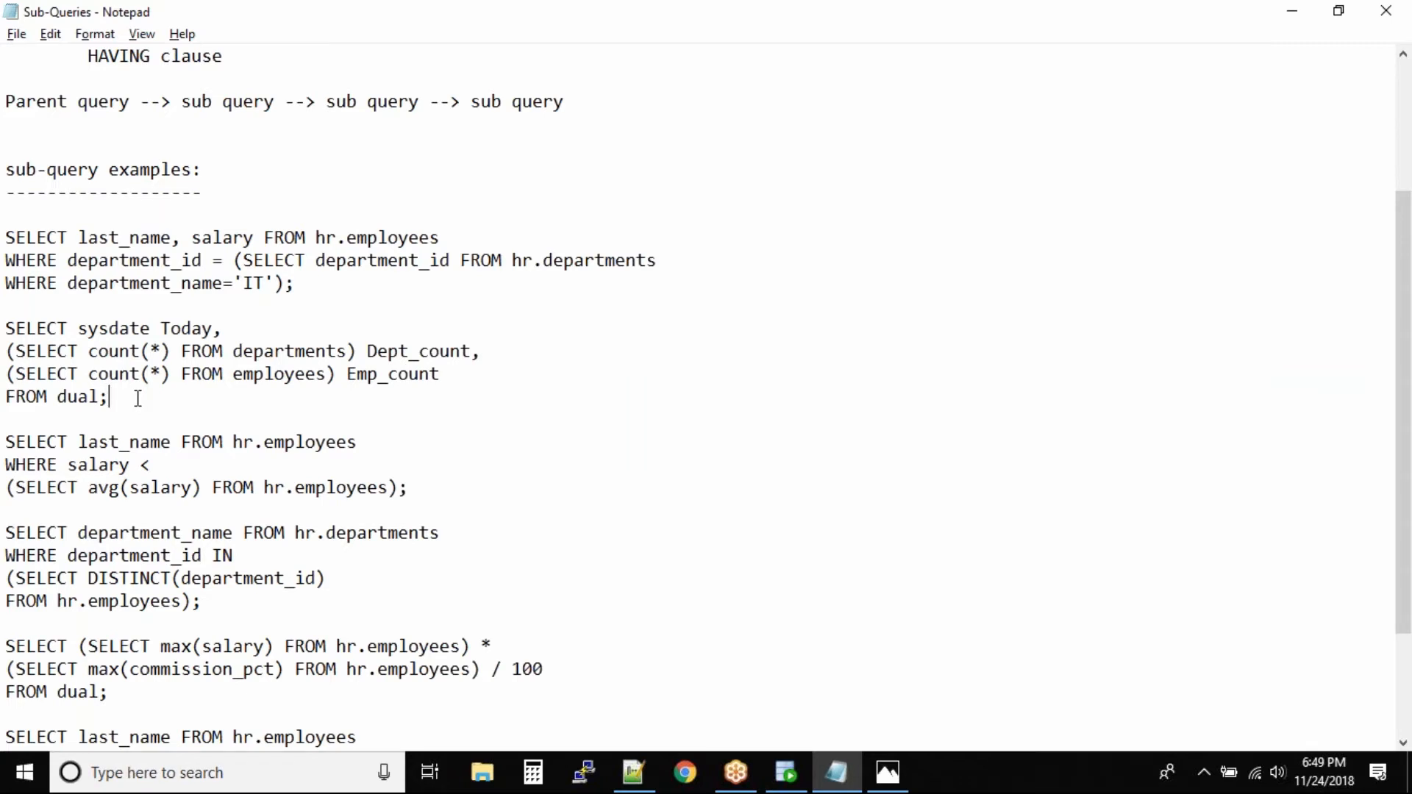
scroll("up", 3)
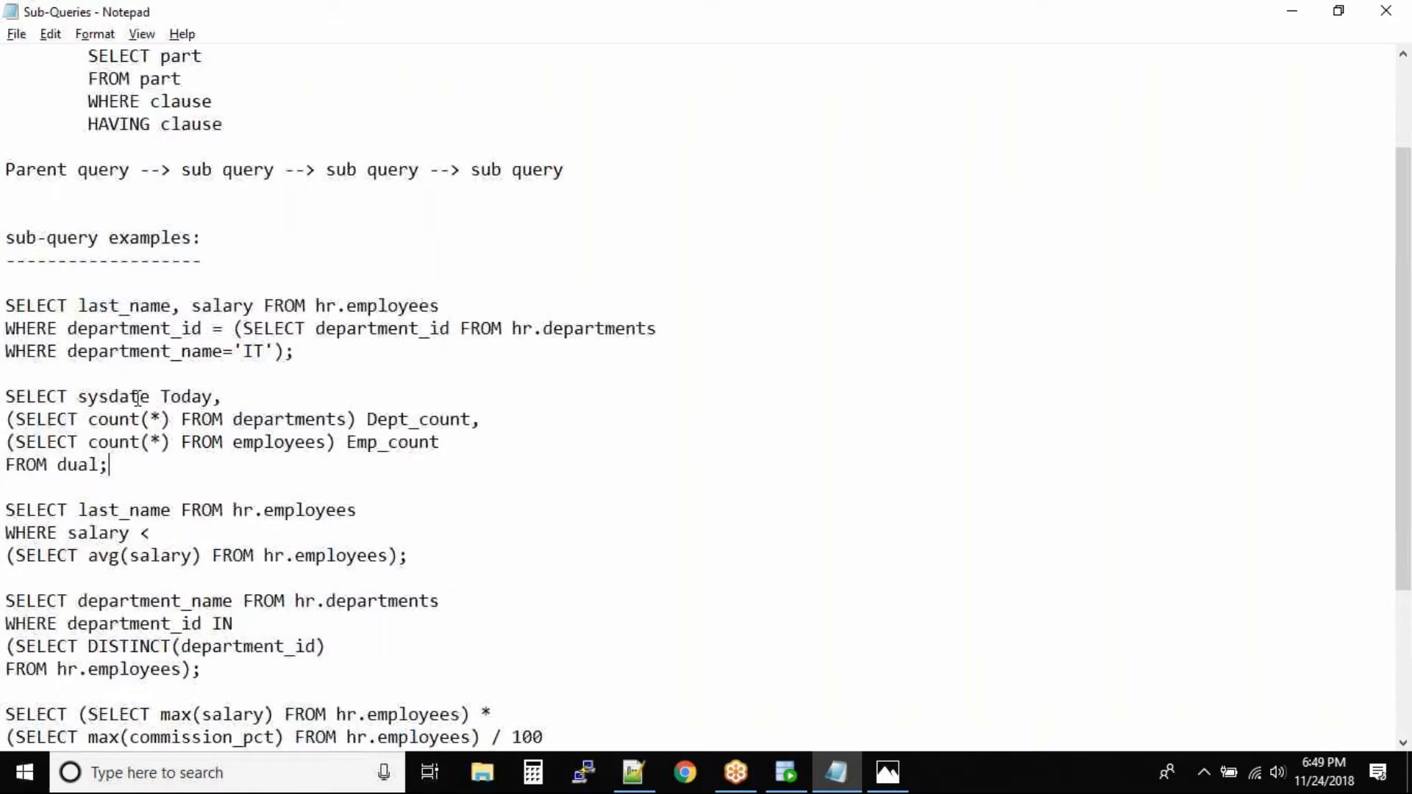
double_click(34, 328)
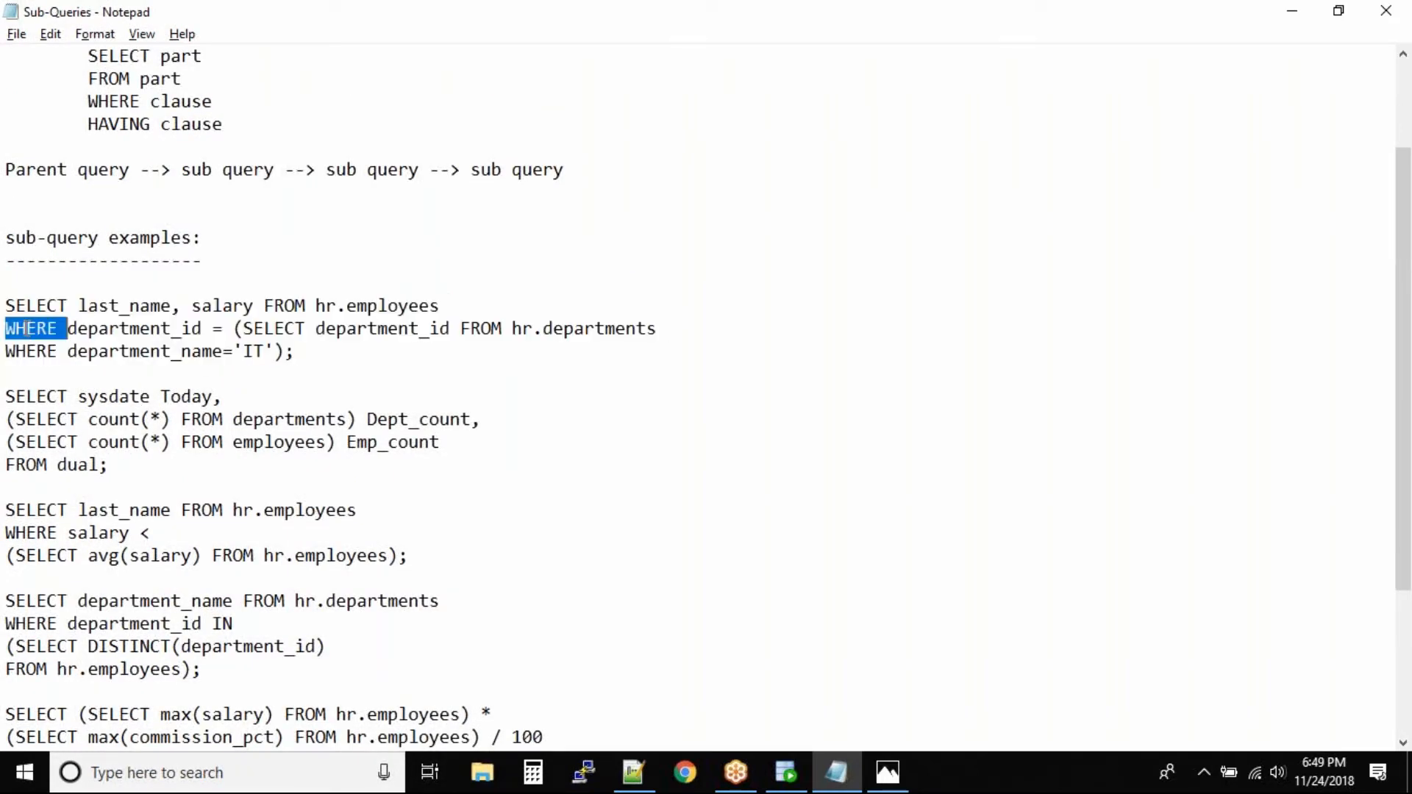
left_click(9, 396)
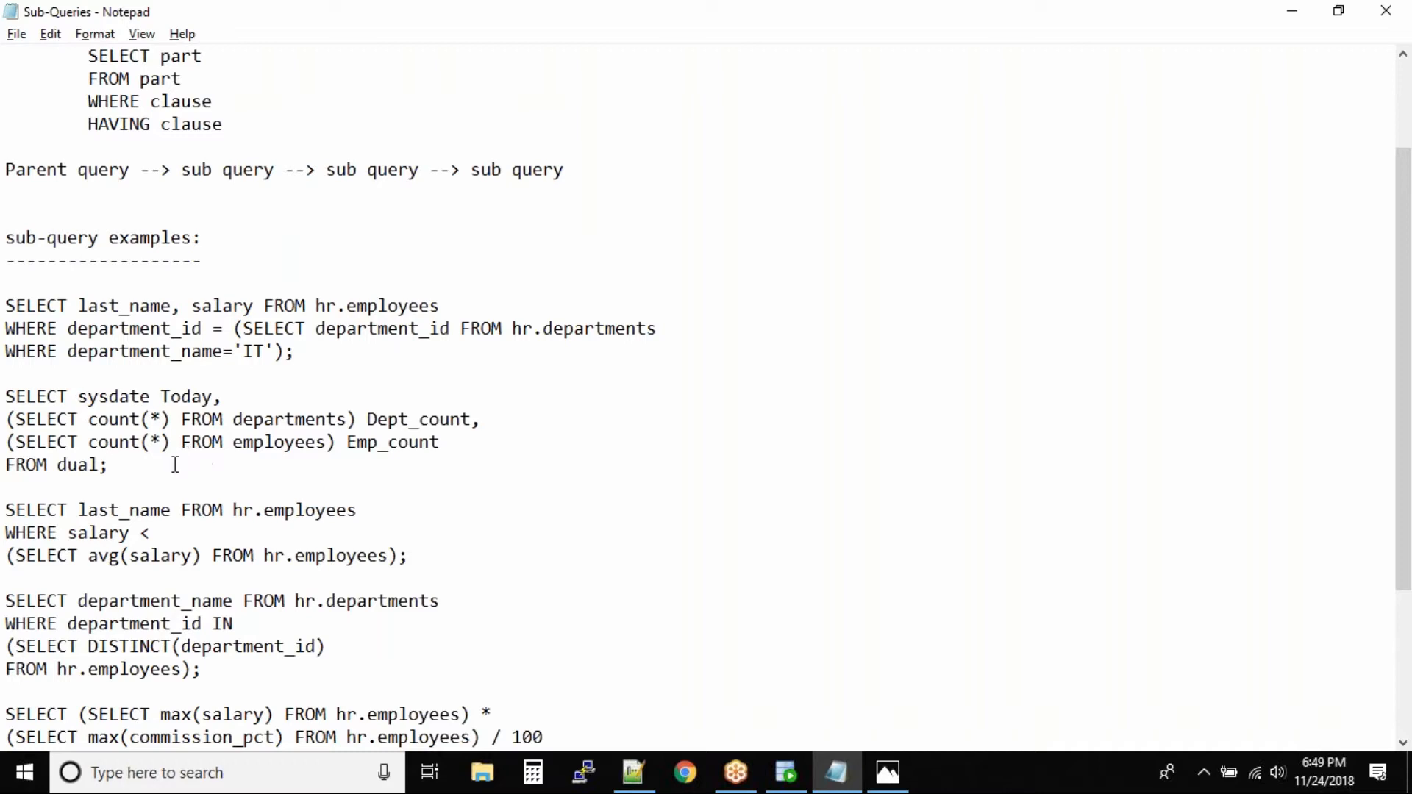
left_click(9, 396)
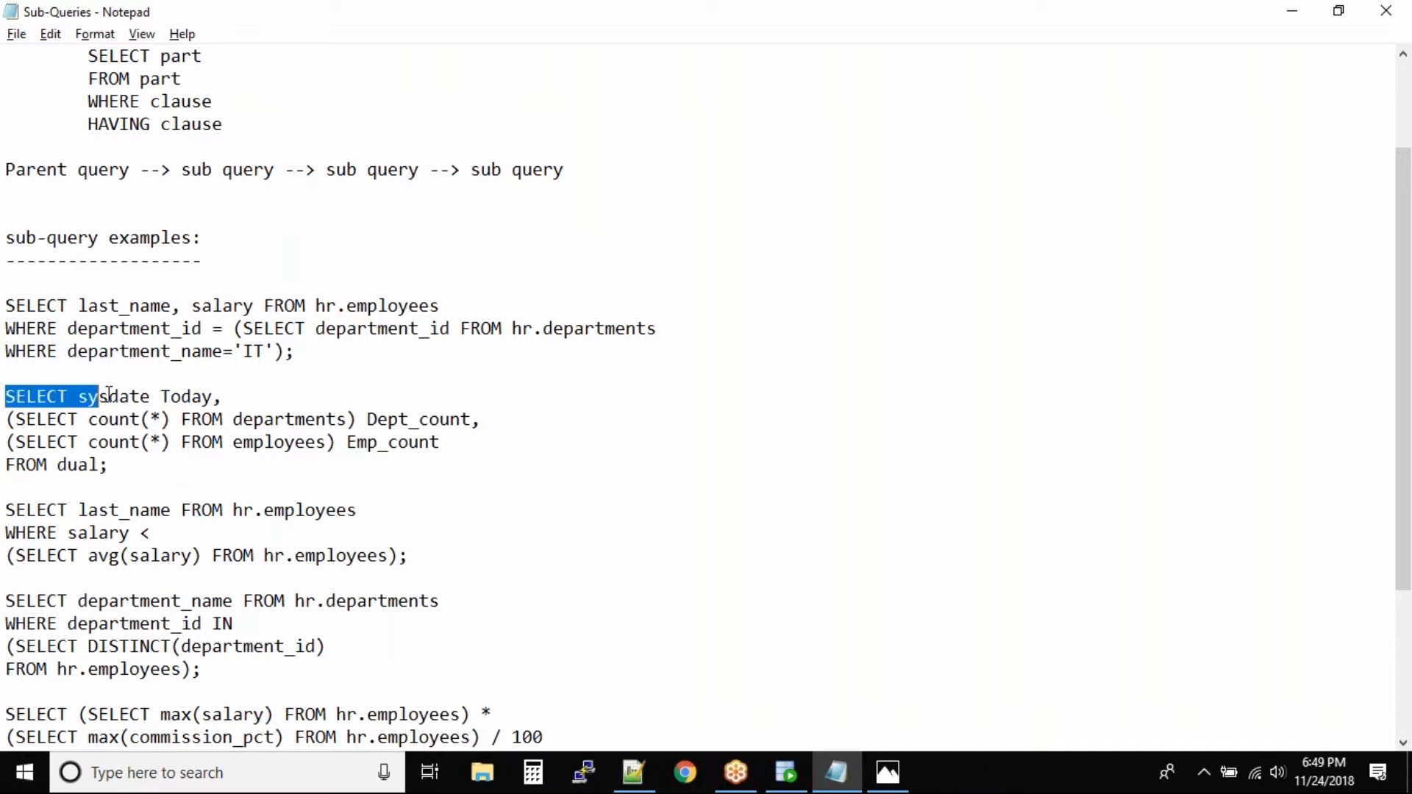
double_click(115, 396)
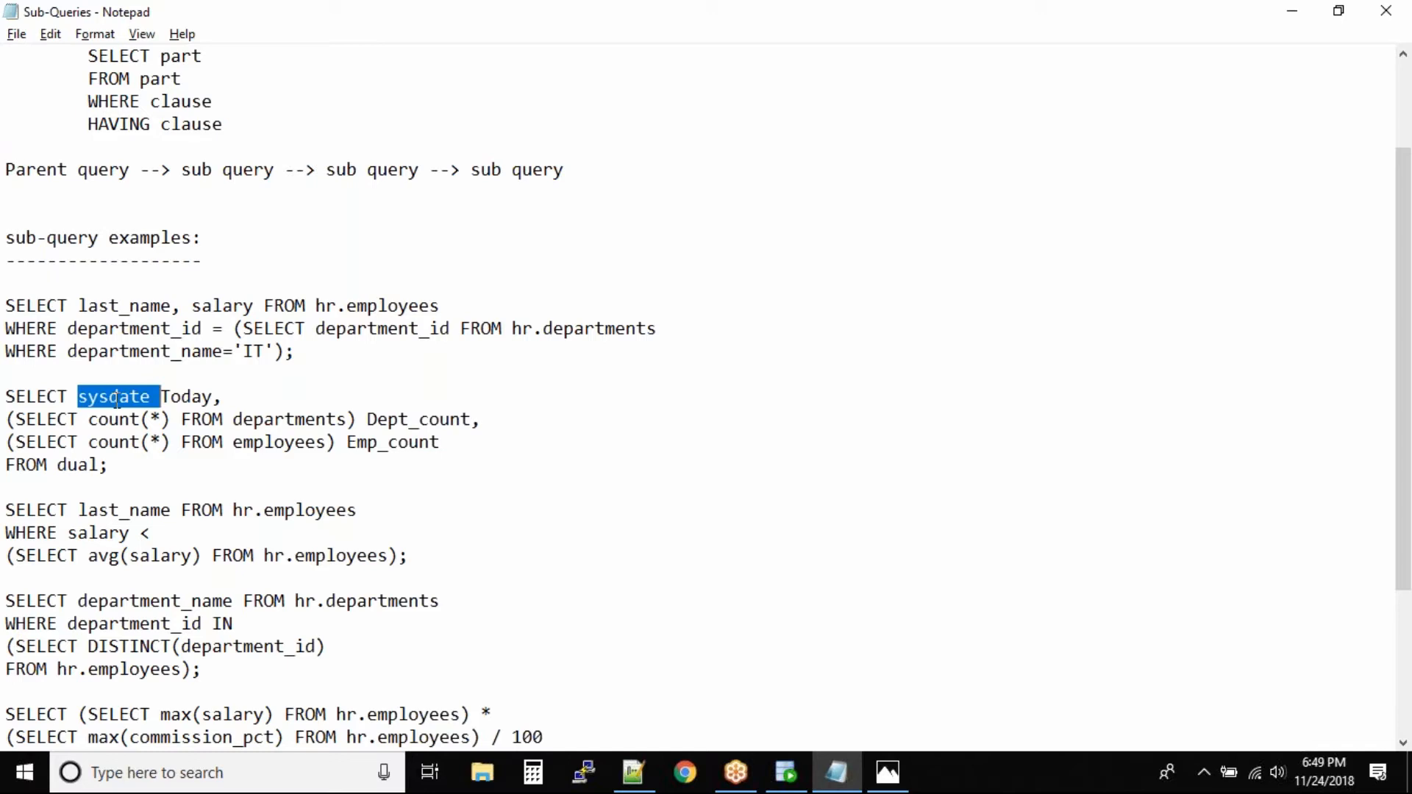
double_click(190, 396)
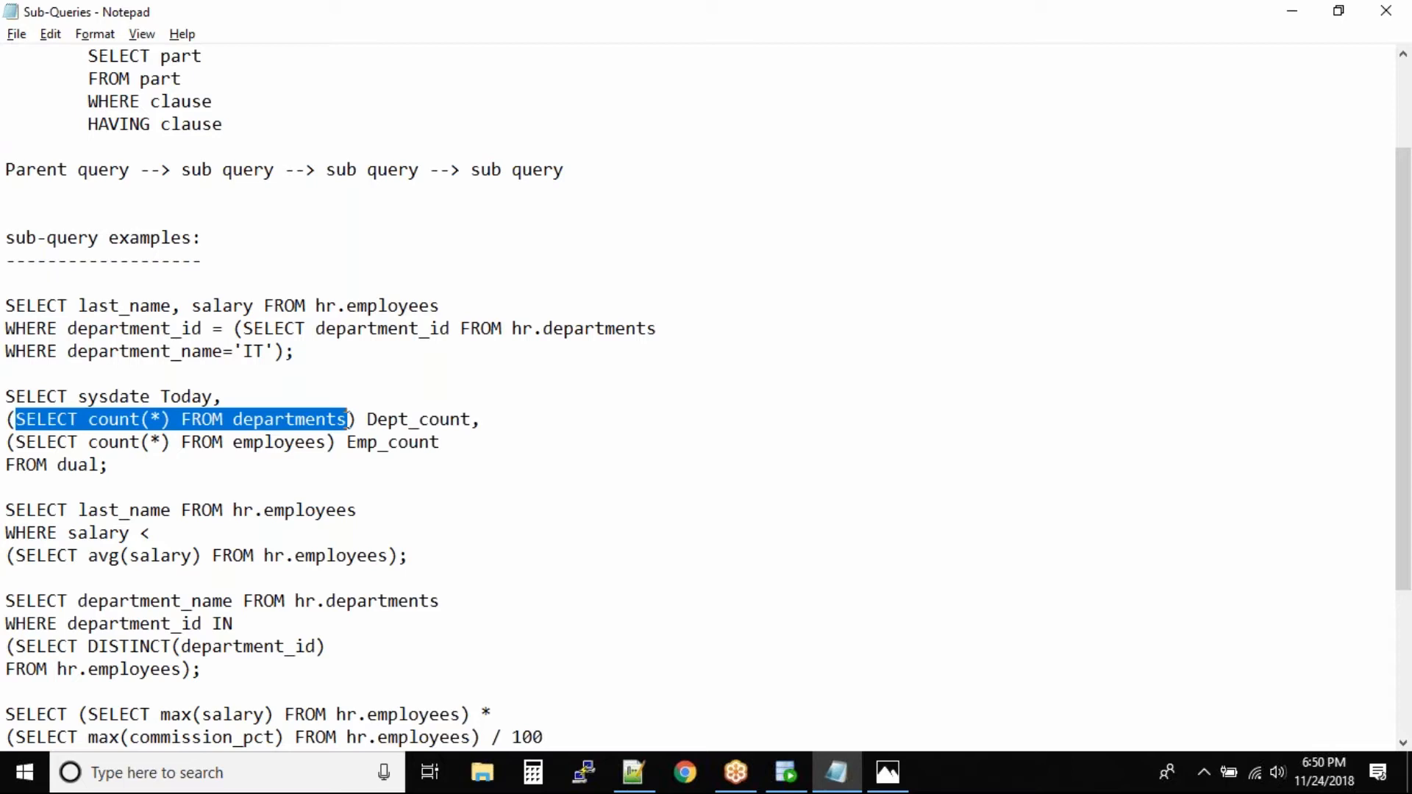
Step: Qualify the count sub-queries with hr.departments and hr.employees and copy the whole query
left_click(369, 420)
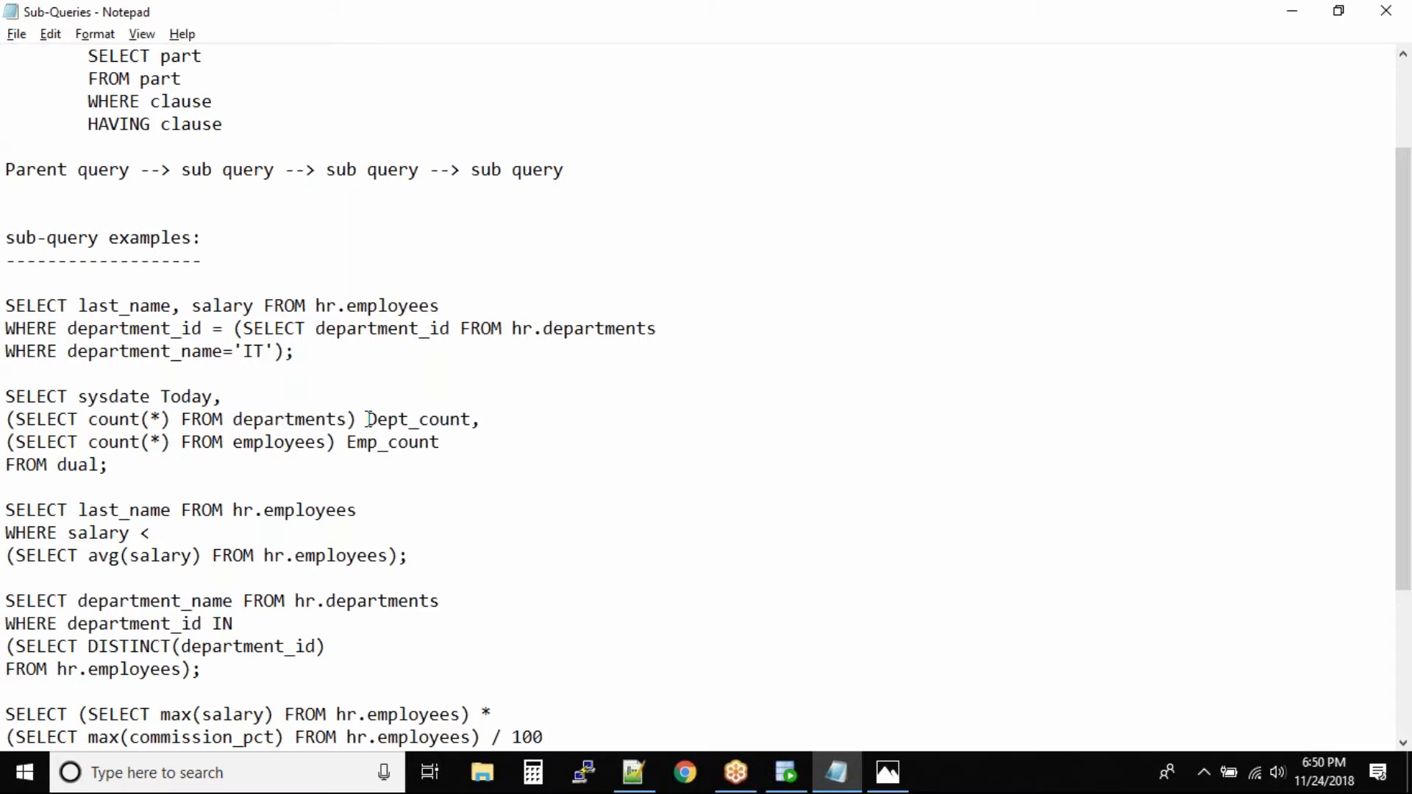
double_click(419, 419)
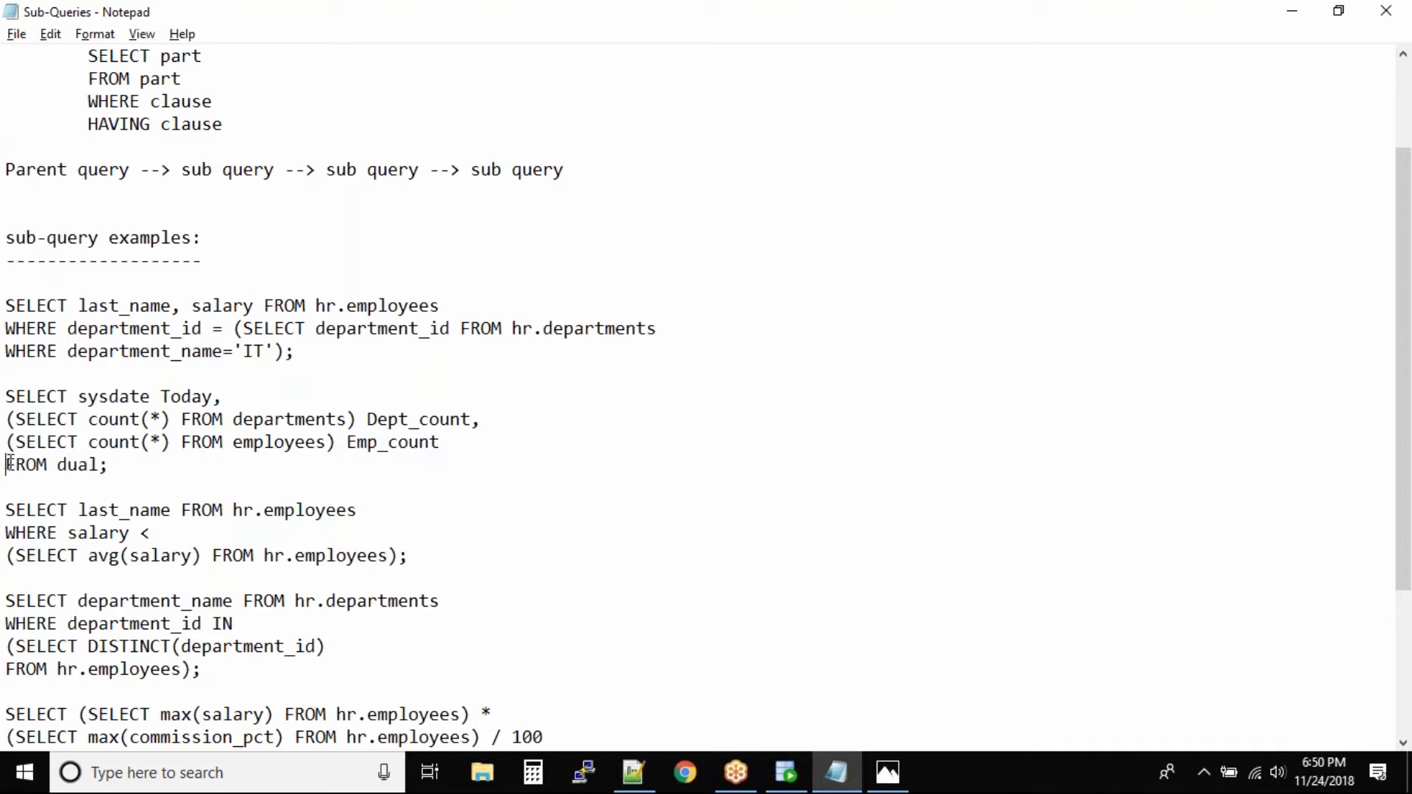
double_click(50, 465)
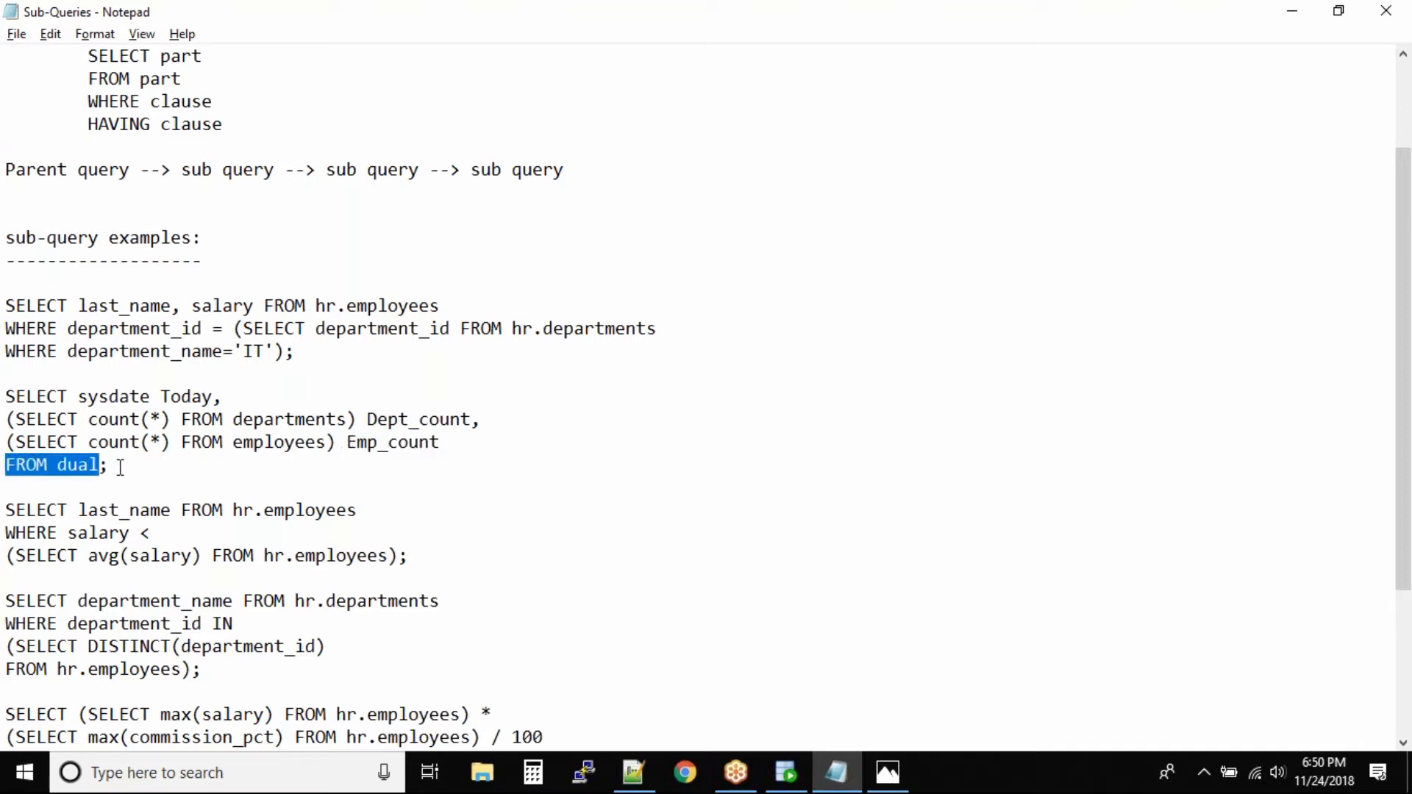
left_click(234, 419)
type("hr.")
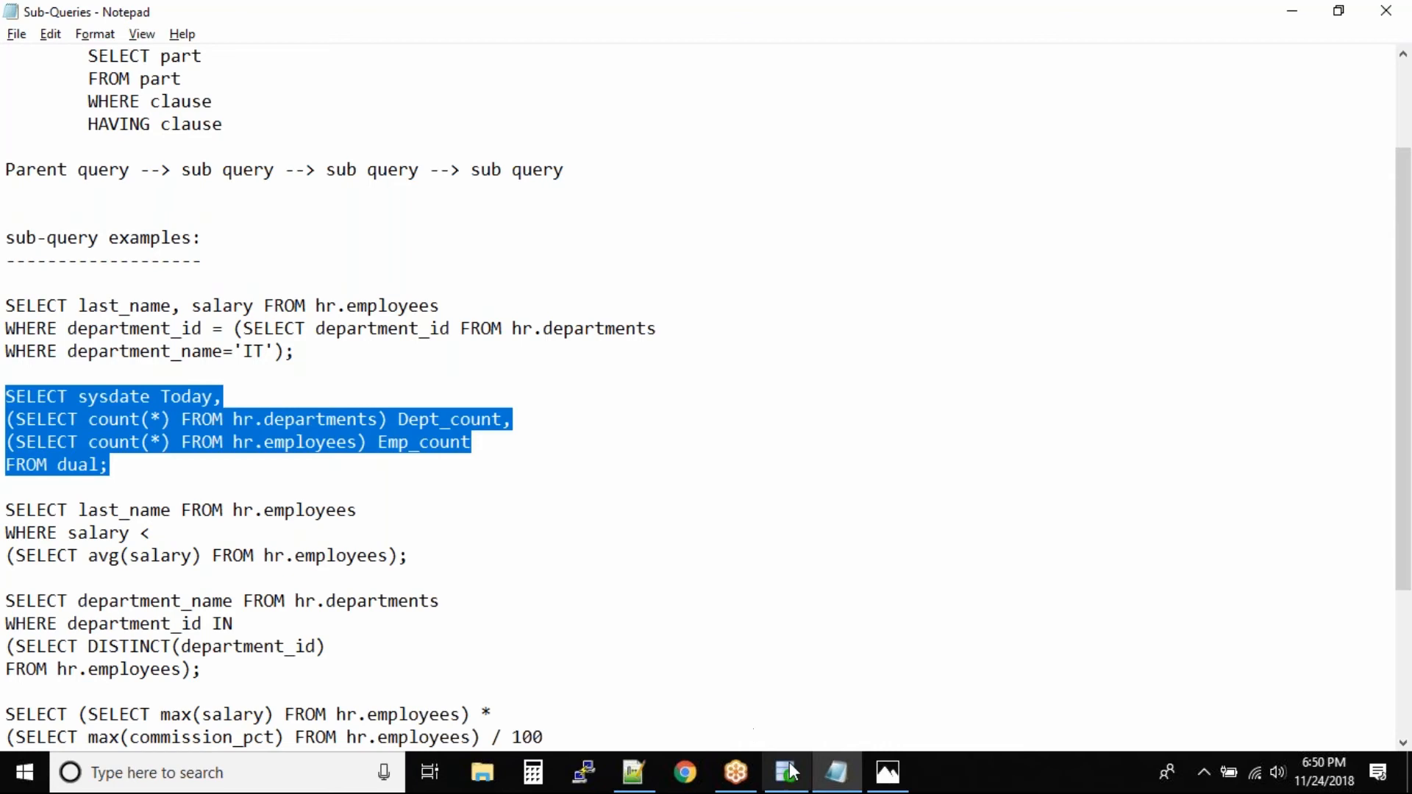
Step: Run the pasted sysdate query in the SQL Developer worksheet, returning 24-NOV-18, 27 and 107
left_click(785, 772)
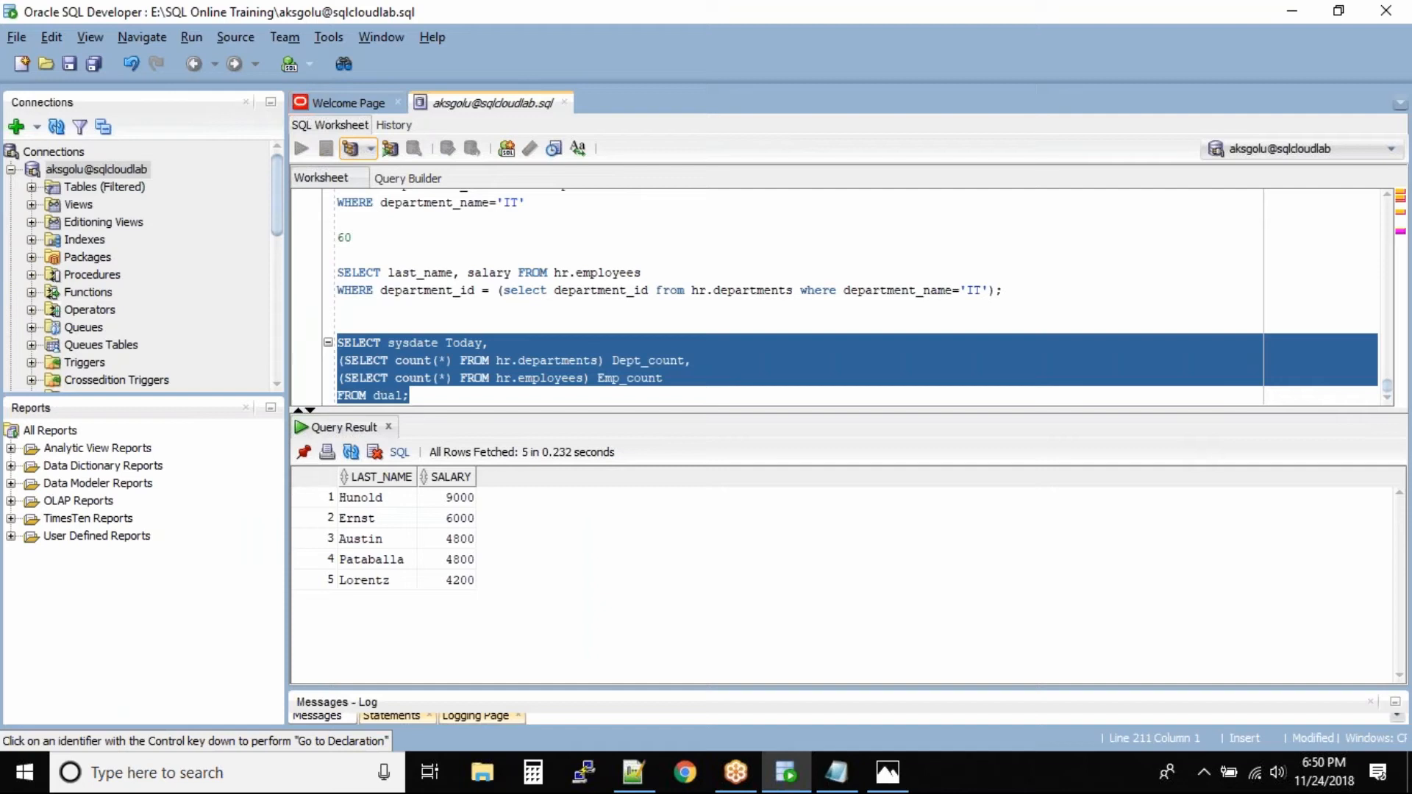
left_click(300, 148)
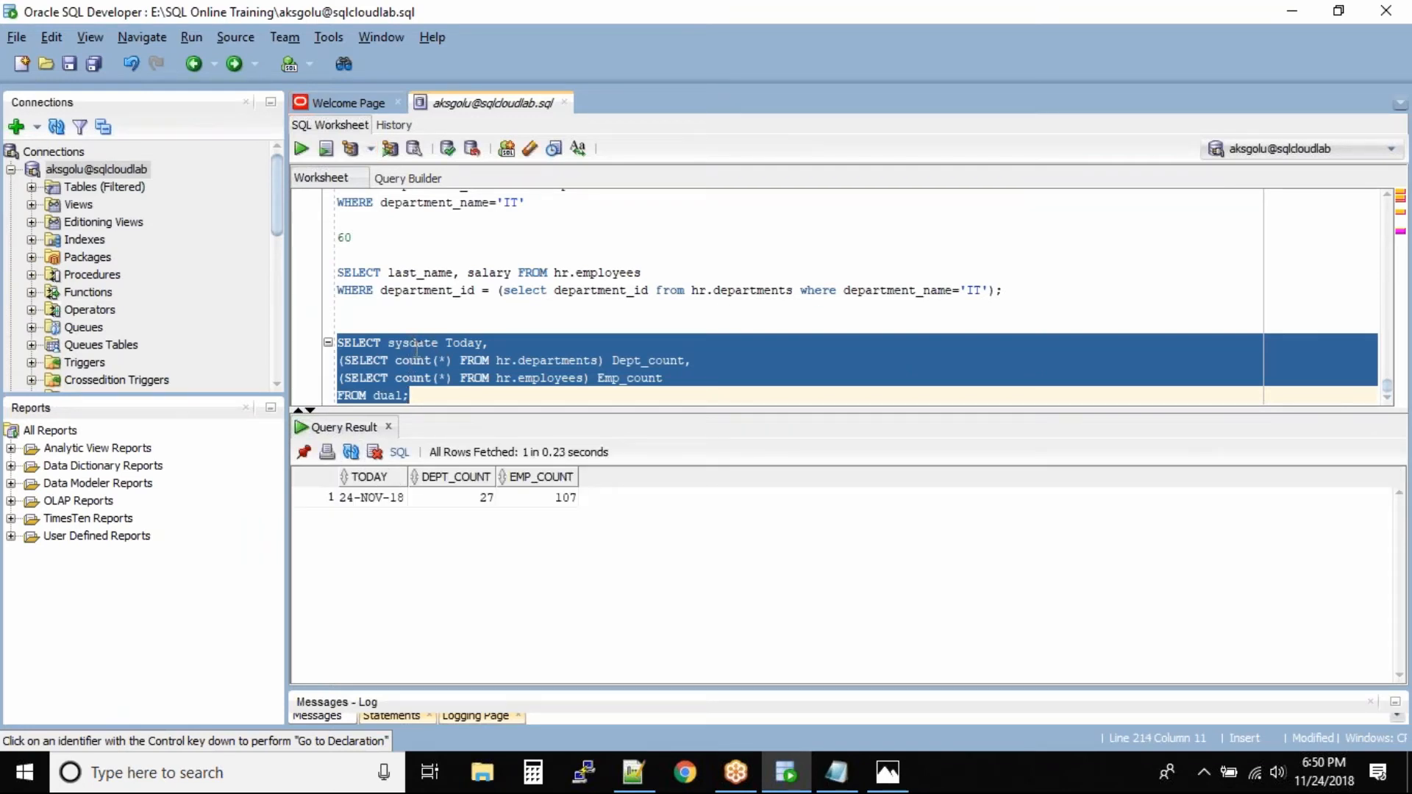
left_click(466, 343)
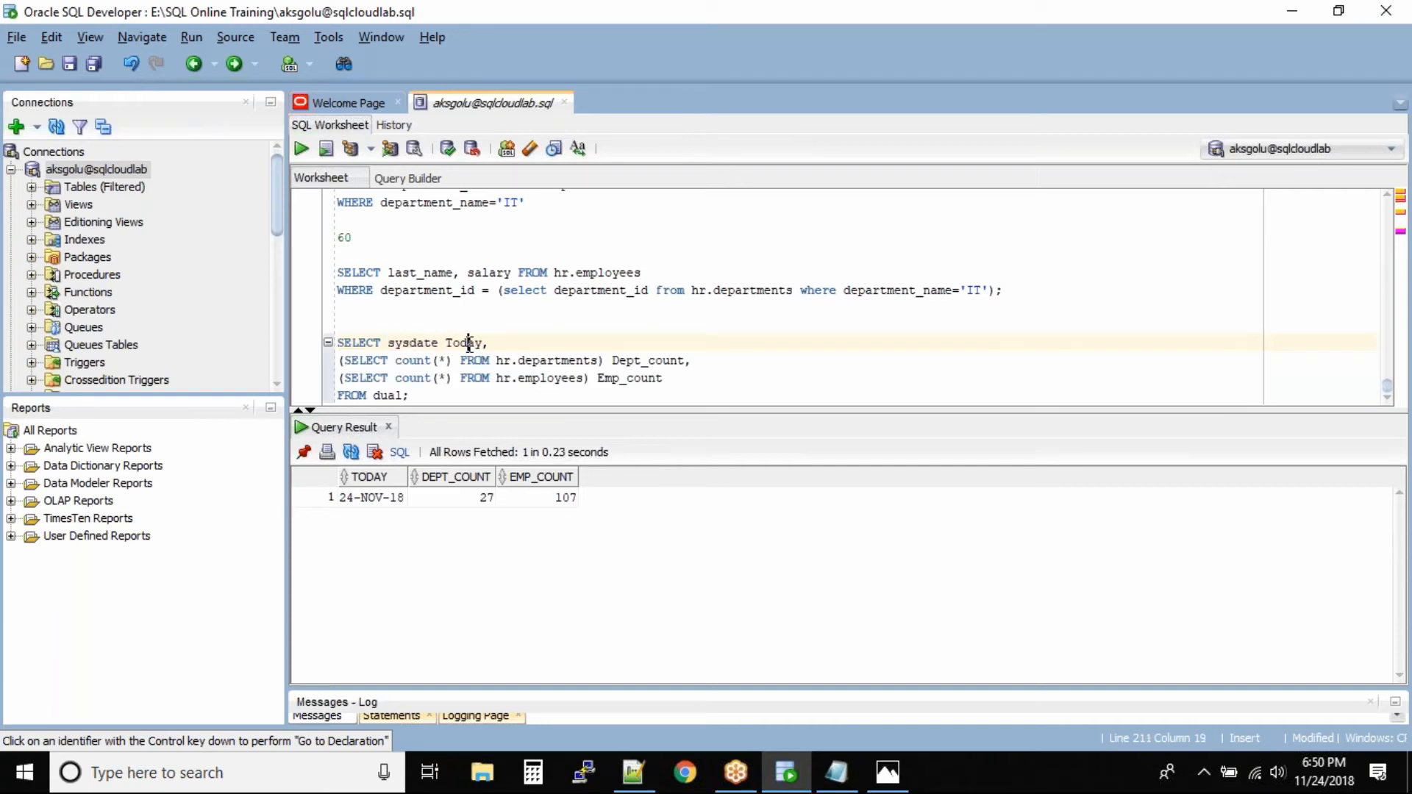
double_click(463, 343)
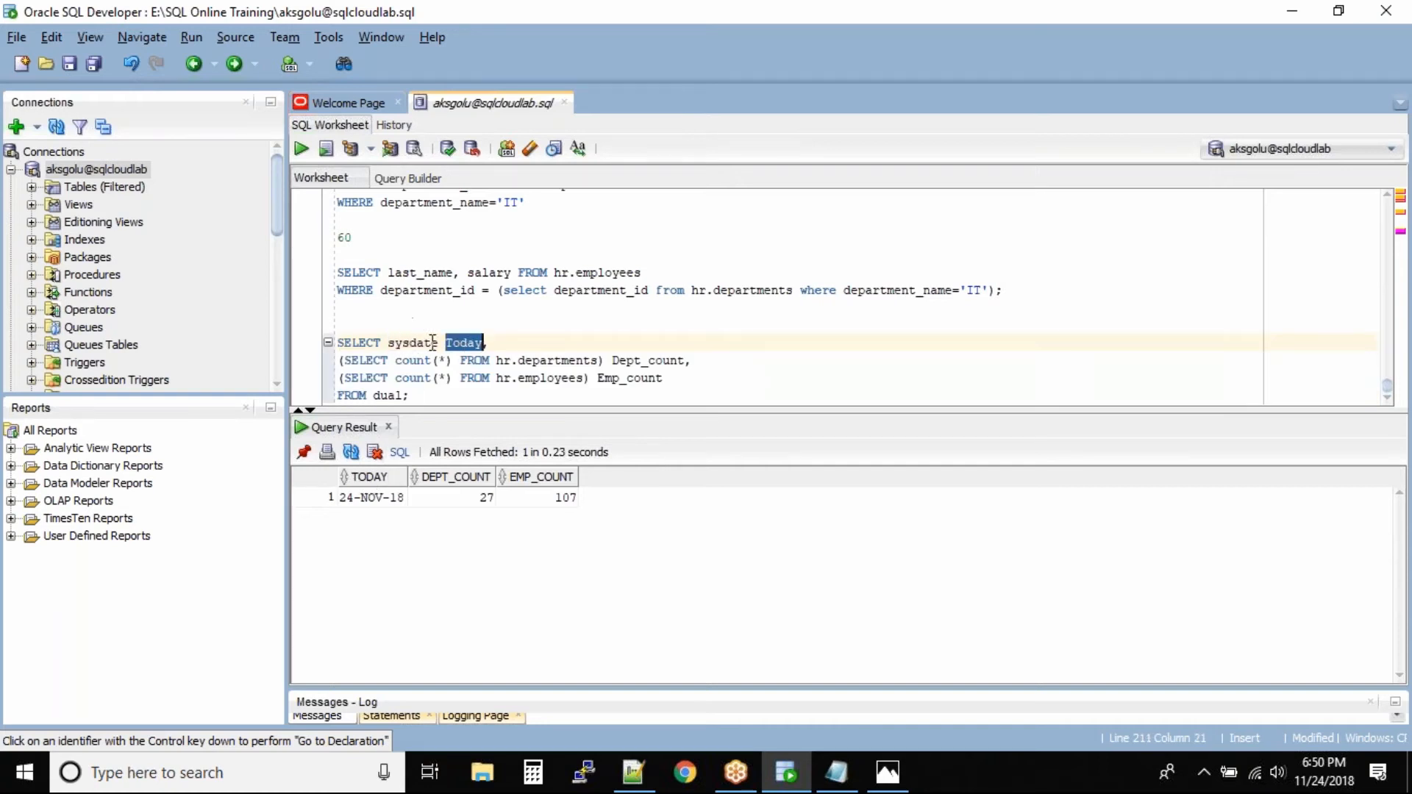
Step: Join the Dept_count and Emp_count sub-query lines onto the SELECT sysdate Today line
double_click(412, 343)
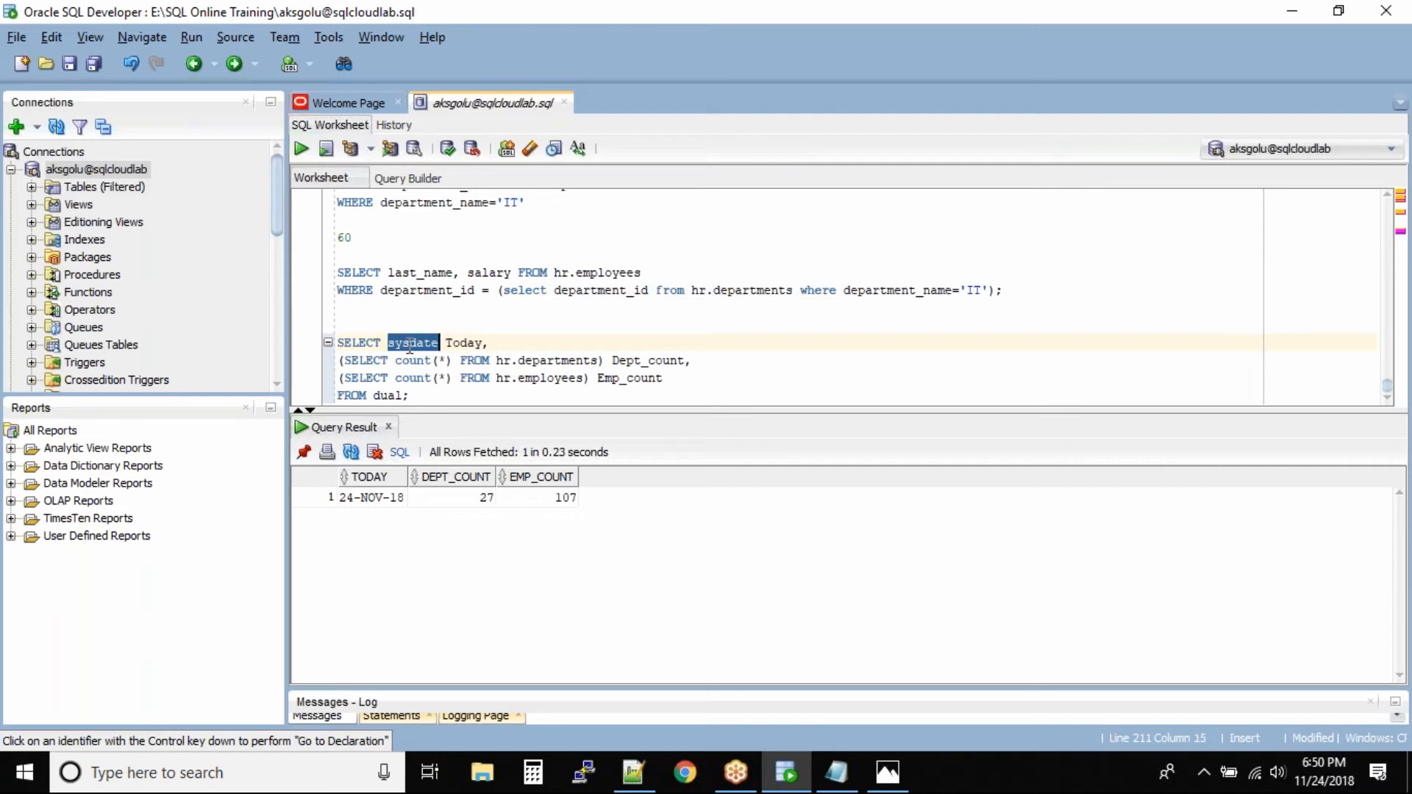
mouse_move(383, 522)
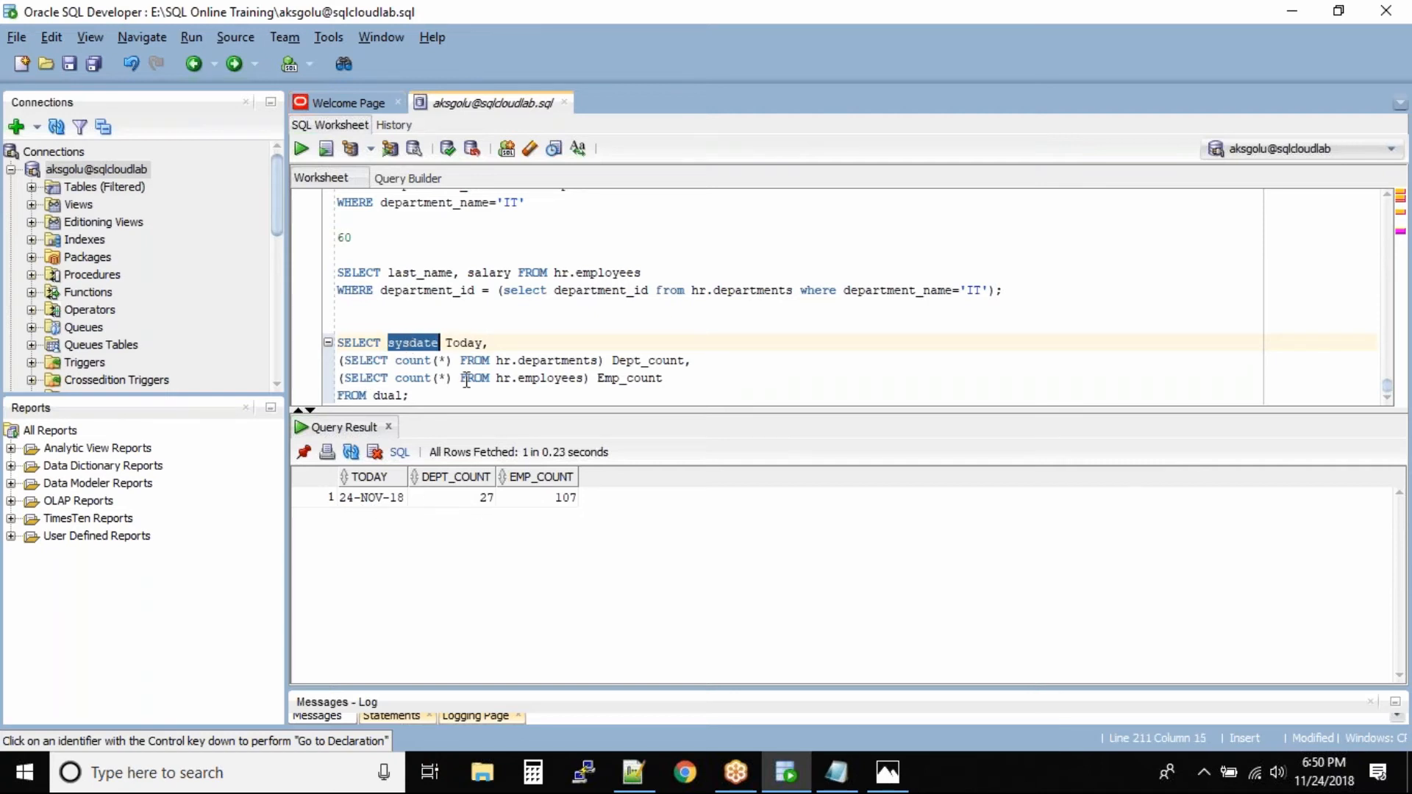
left_click(484, 343)
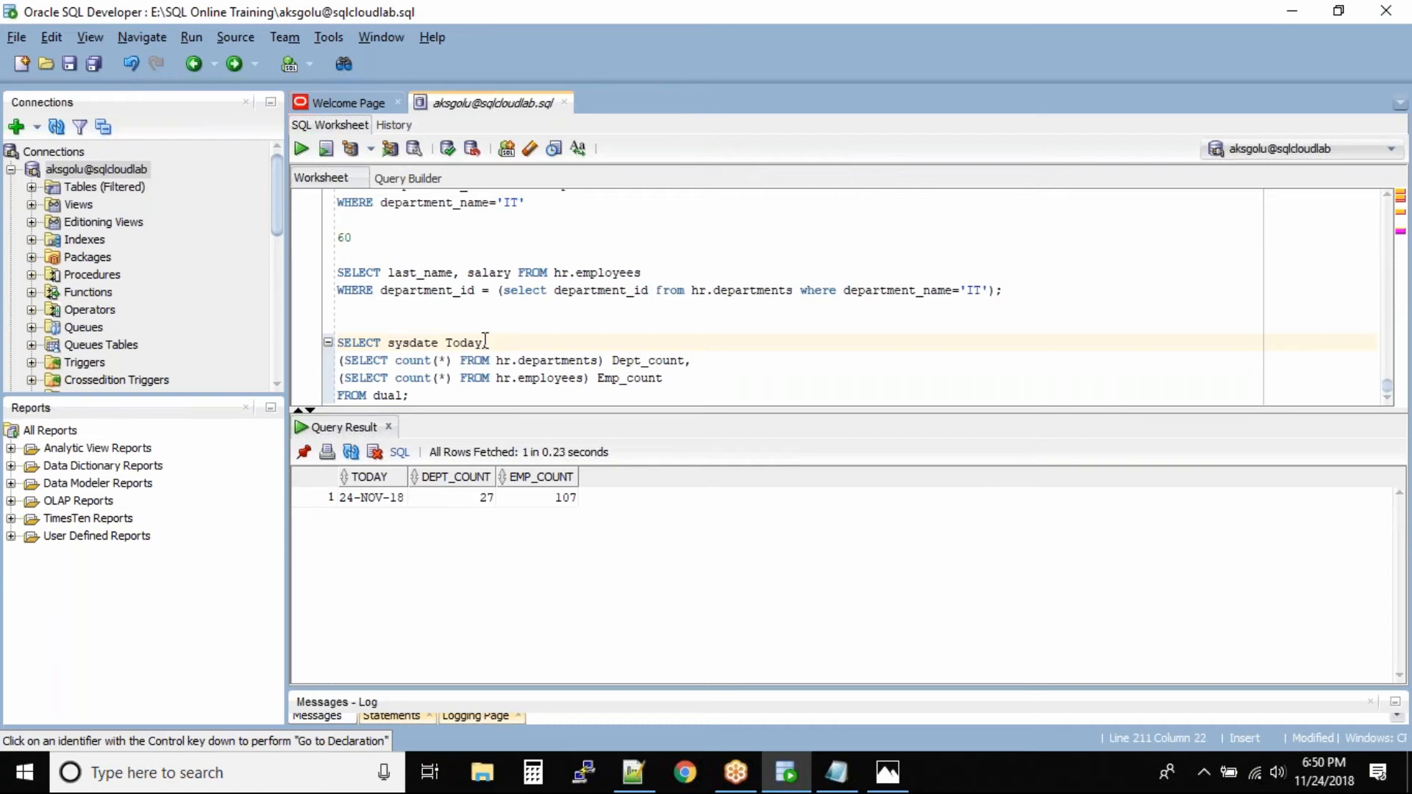
double_click(407, 343)
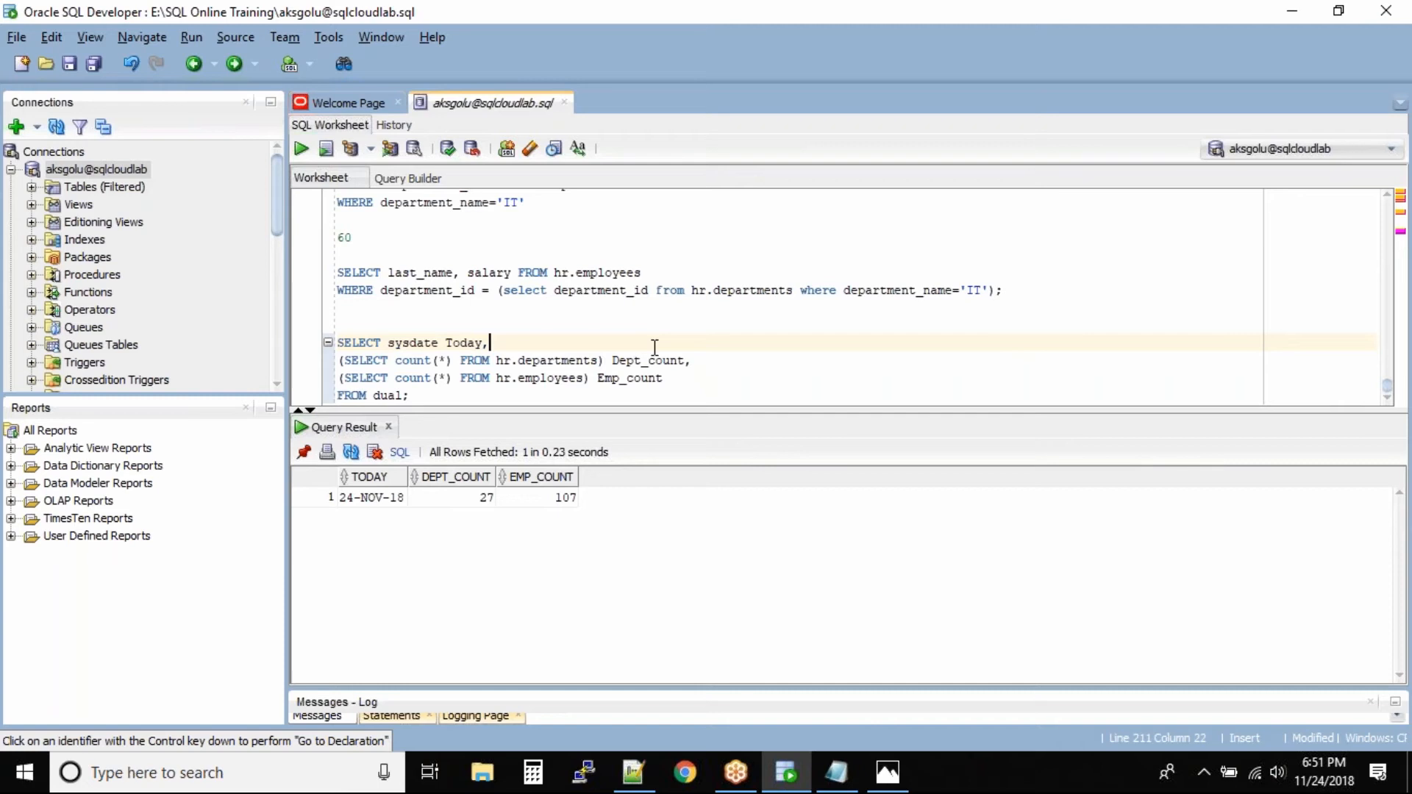
mouse_move(727, 339)
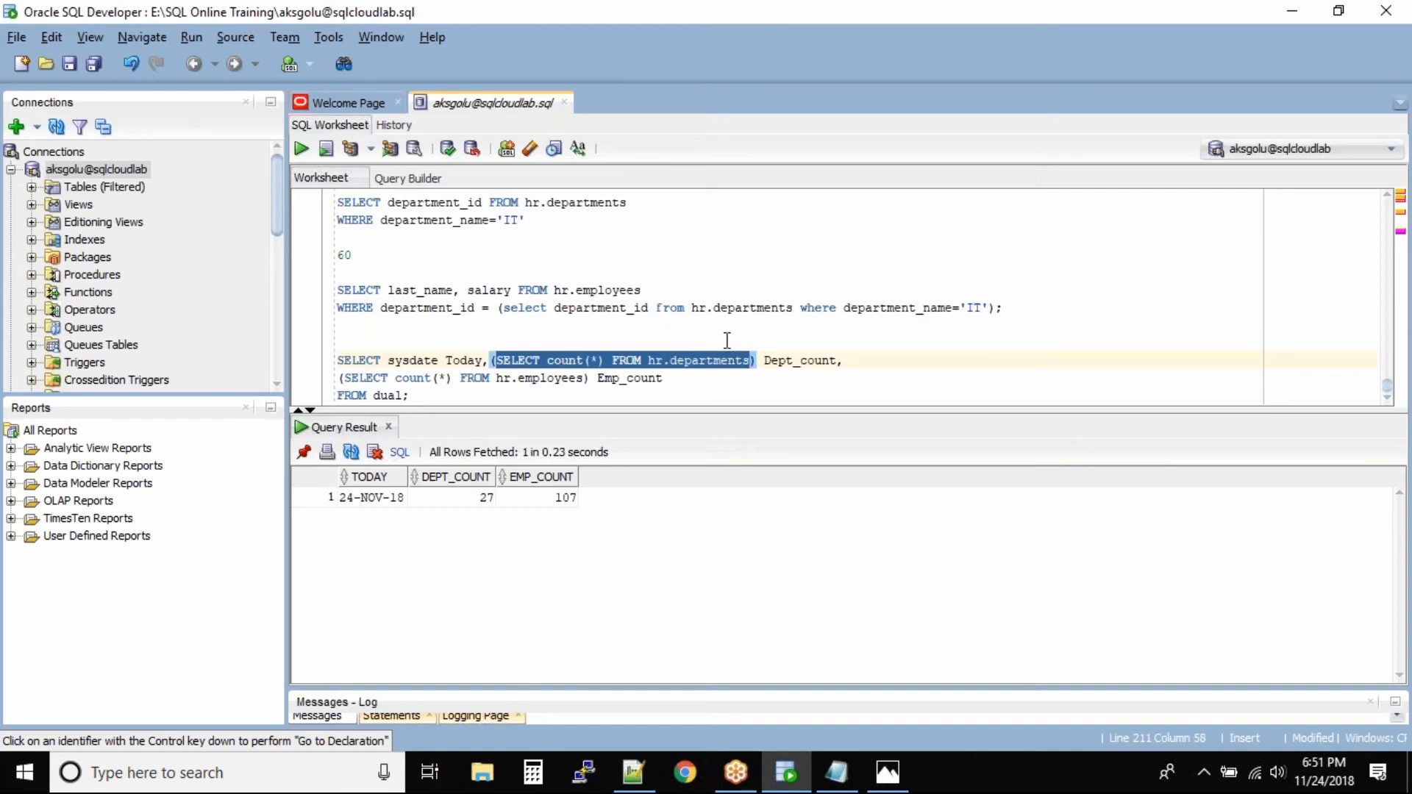
mouse_move(360, 378)
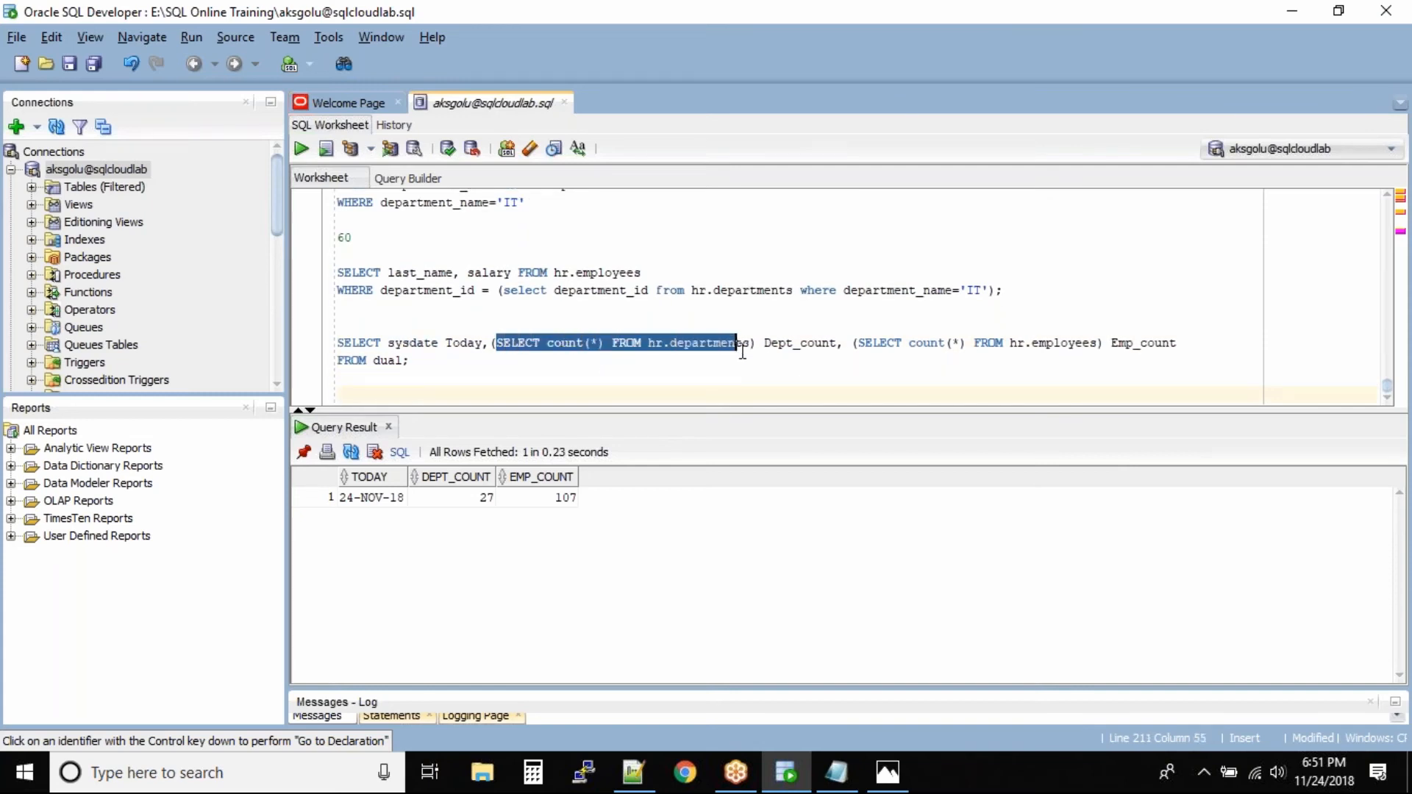
Step: Add SELECT count(*) FROM hr.departments below FROM dual and run it, returning 27
left_click(658, 378)
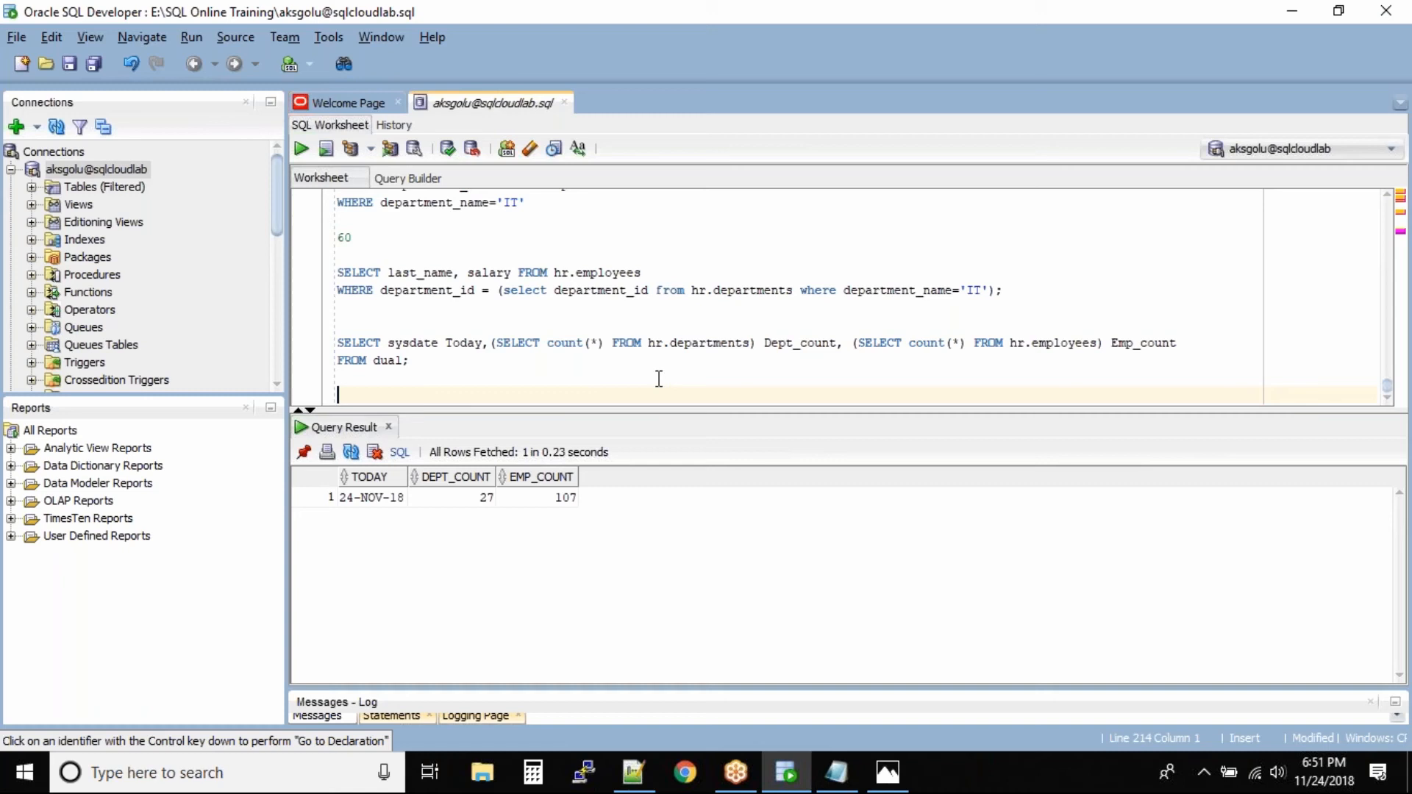
type("SELECT count(*) FROM hr.departments")
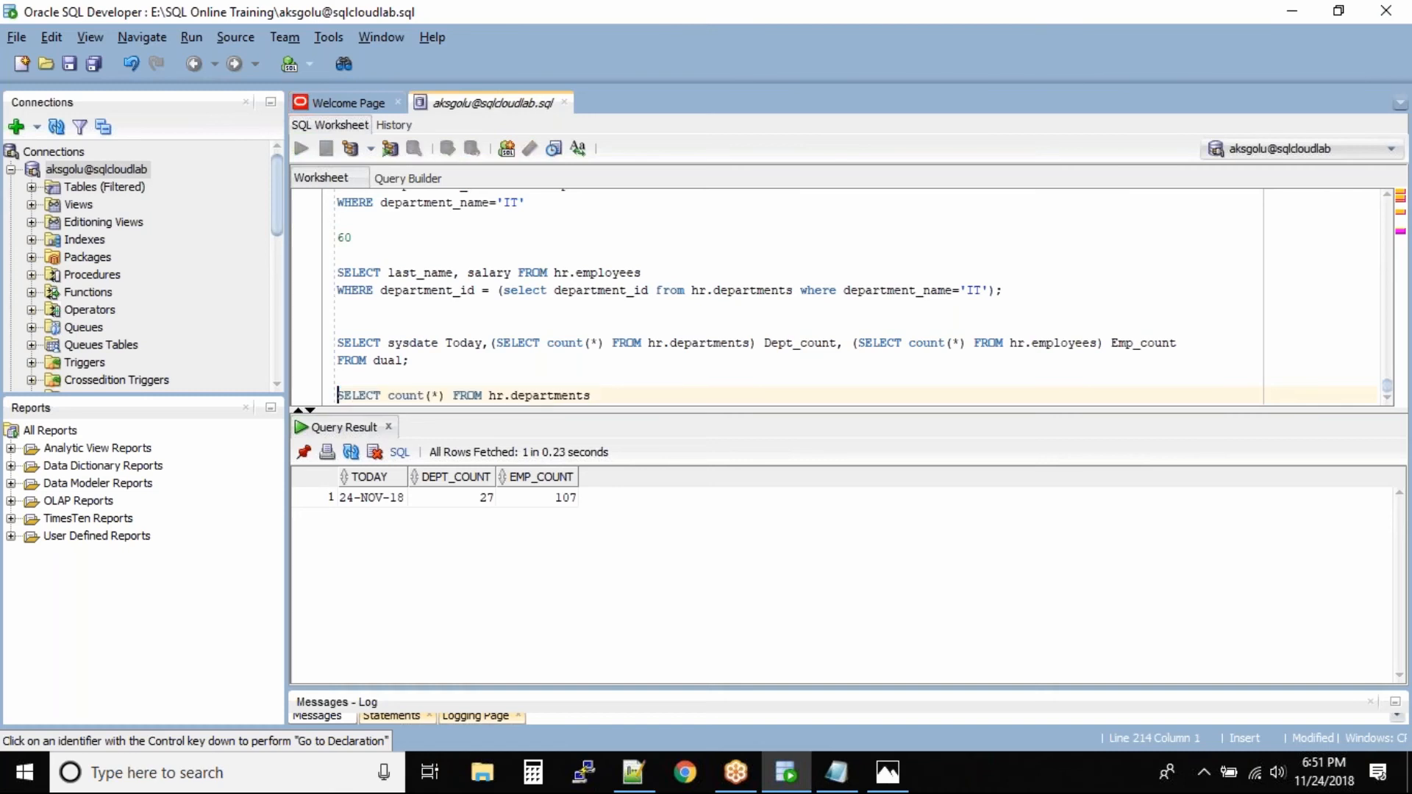
left_click(300, 149)
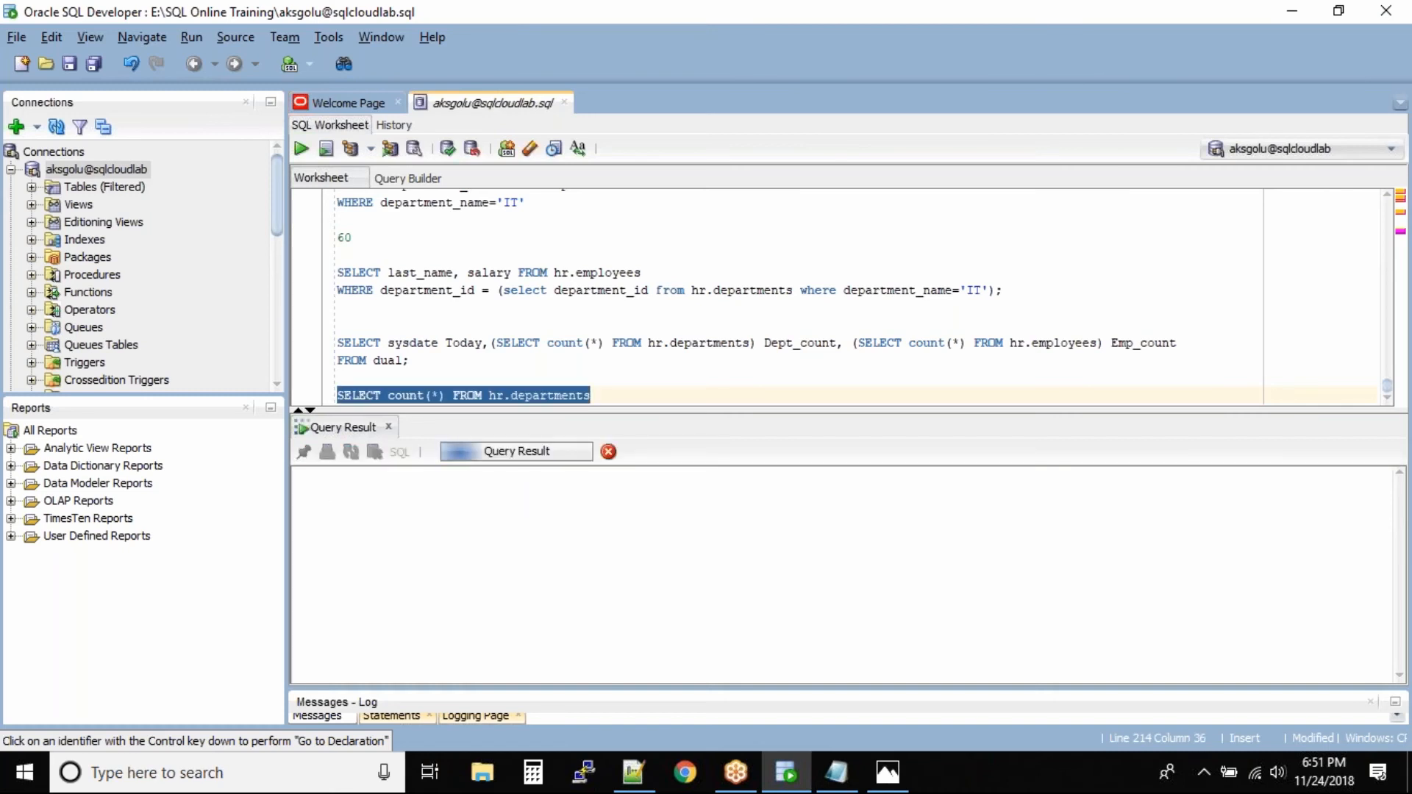
left_click(301, 148)
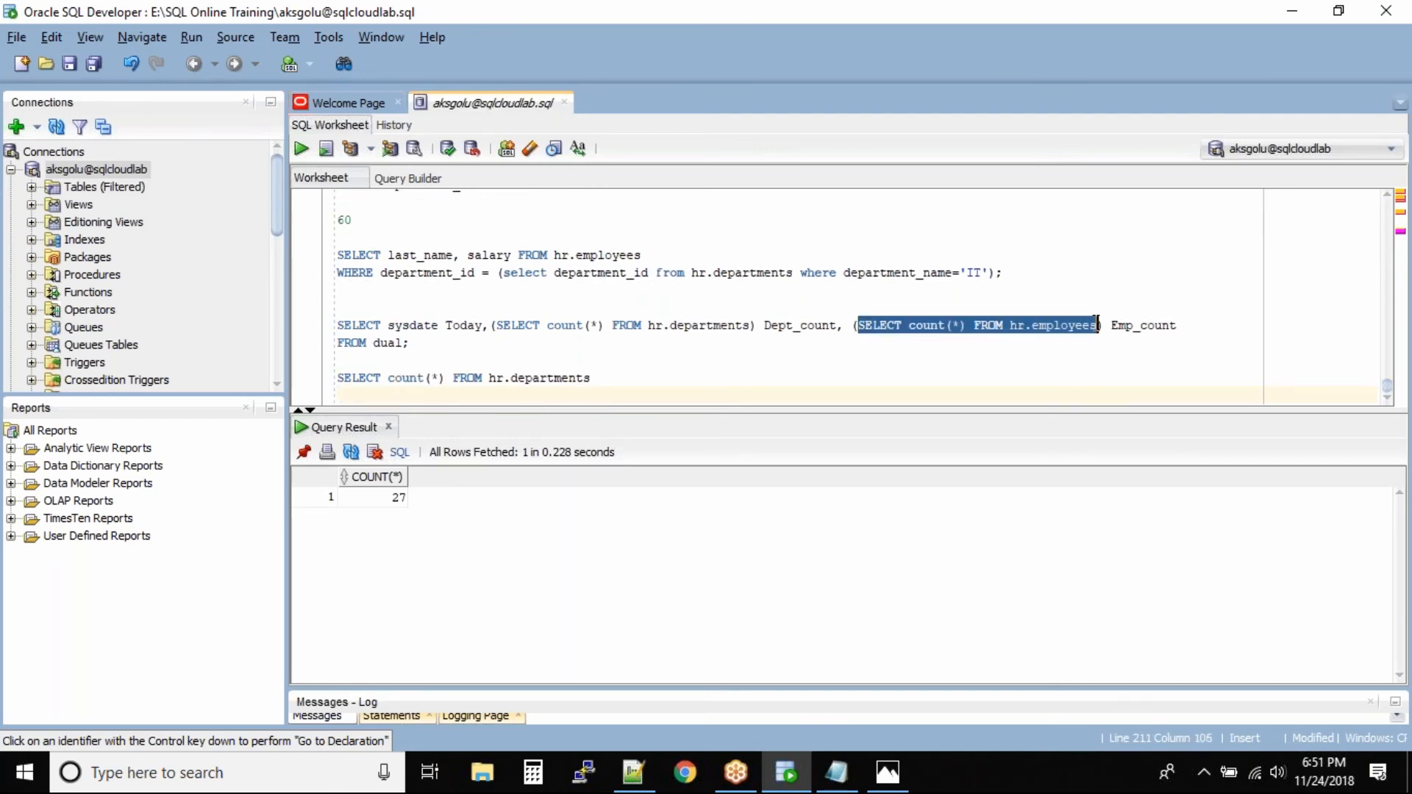
Step: Add SELECT count(*) FROM hr.employees and run it, returning 107
type("SELECT count(*) FROM hr.employees")
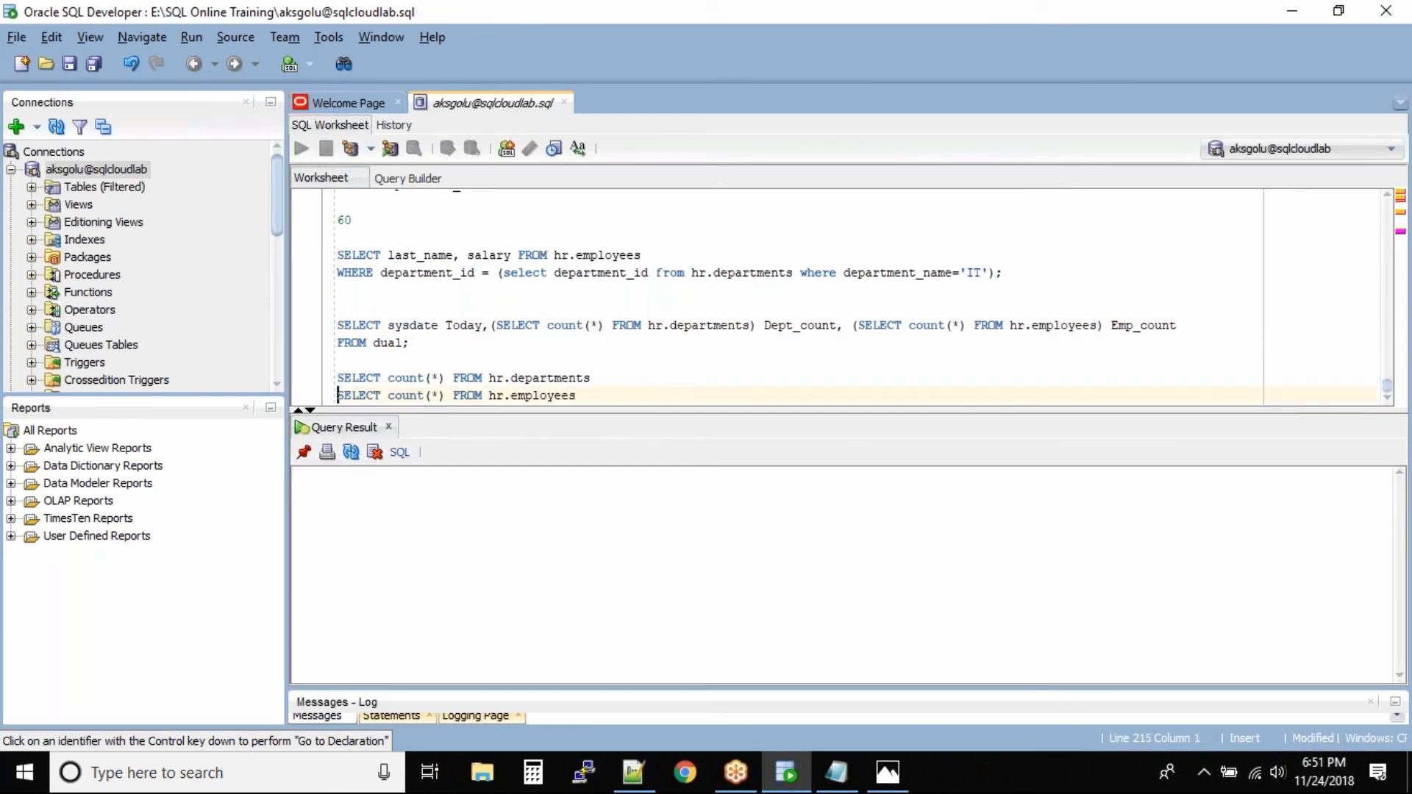
left_click(300, 149)
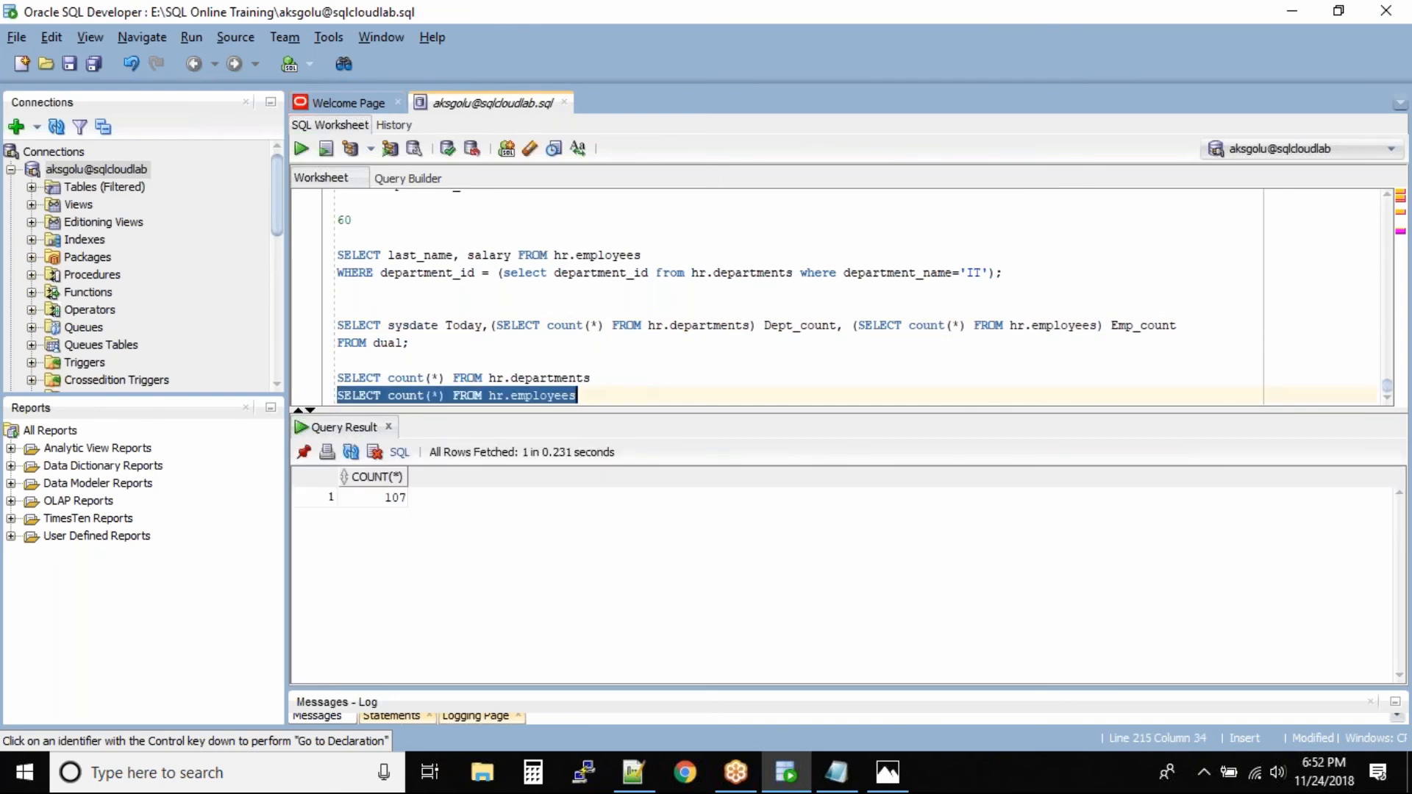
mouse_move(435, 339)
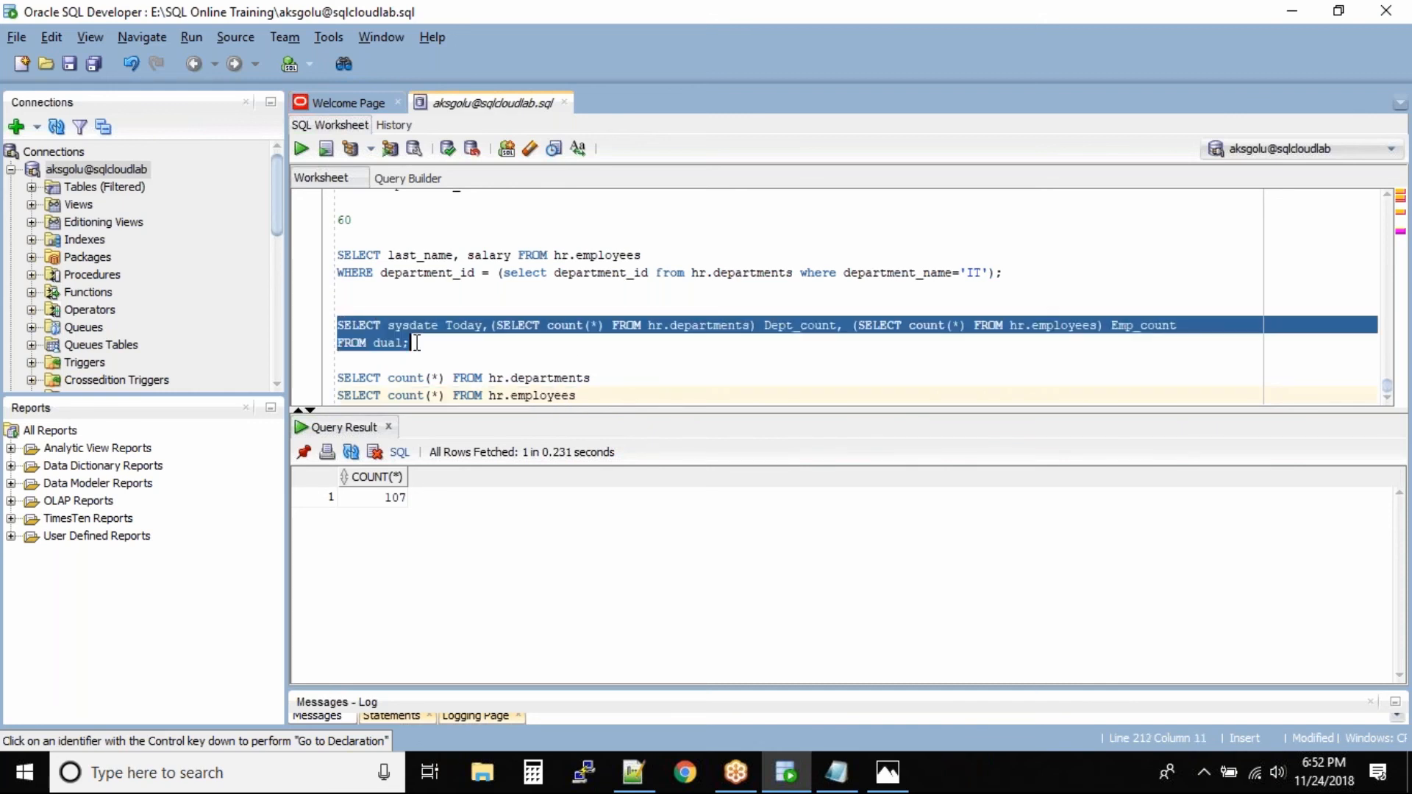
Step: Rerun the full sysdate statement, the result row showing 24-NOV-18, DEPT_COUNT 27, EMP_COUNT 107
left_click(300, 148)
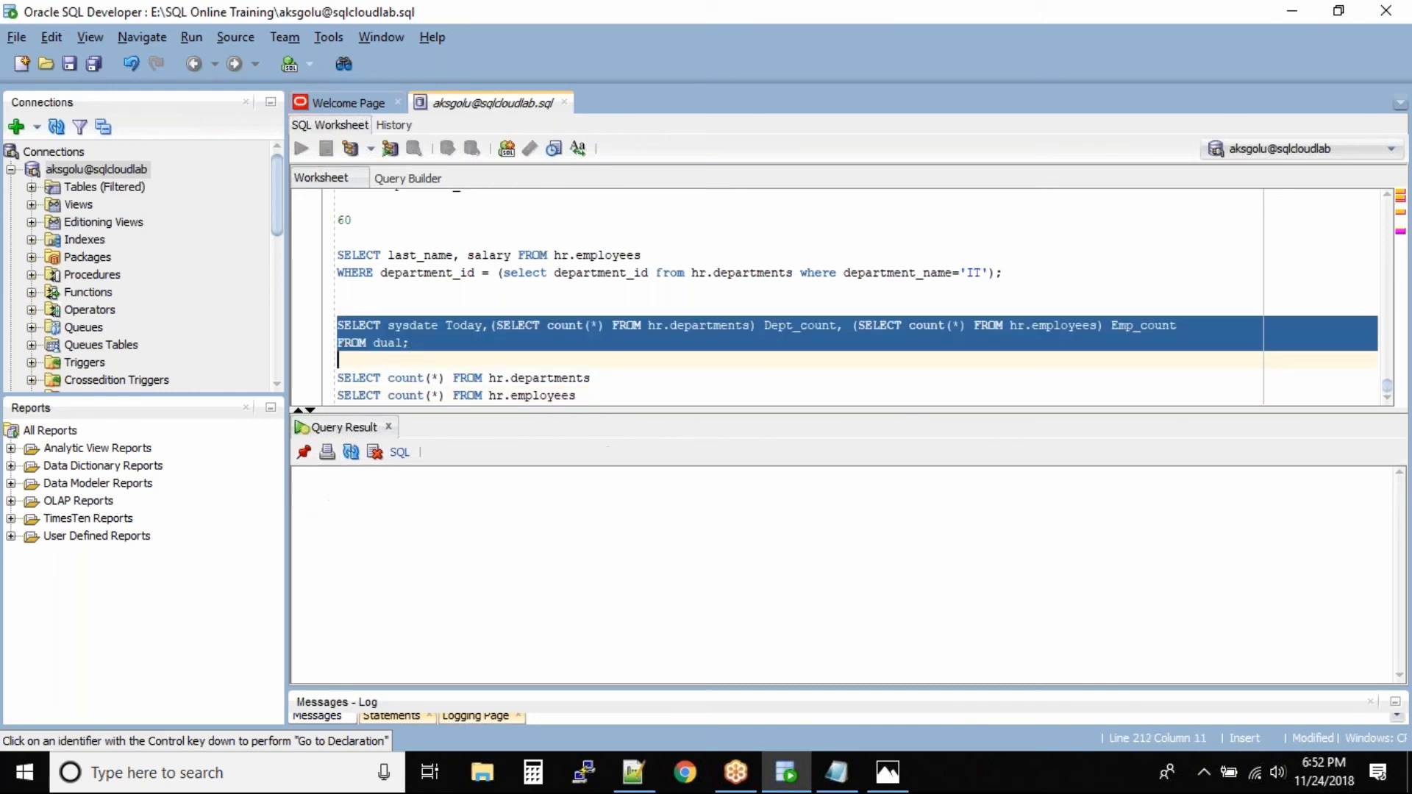
left_click(300, 148)
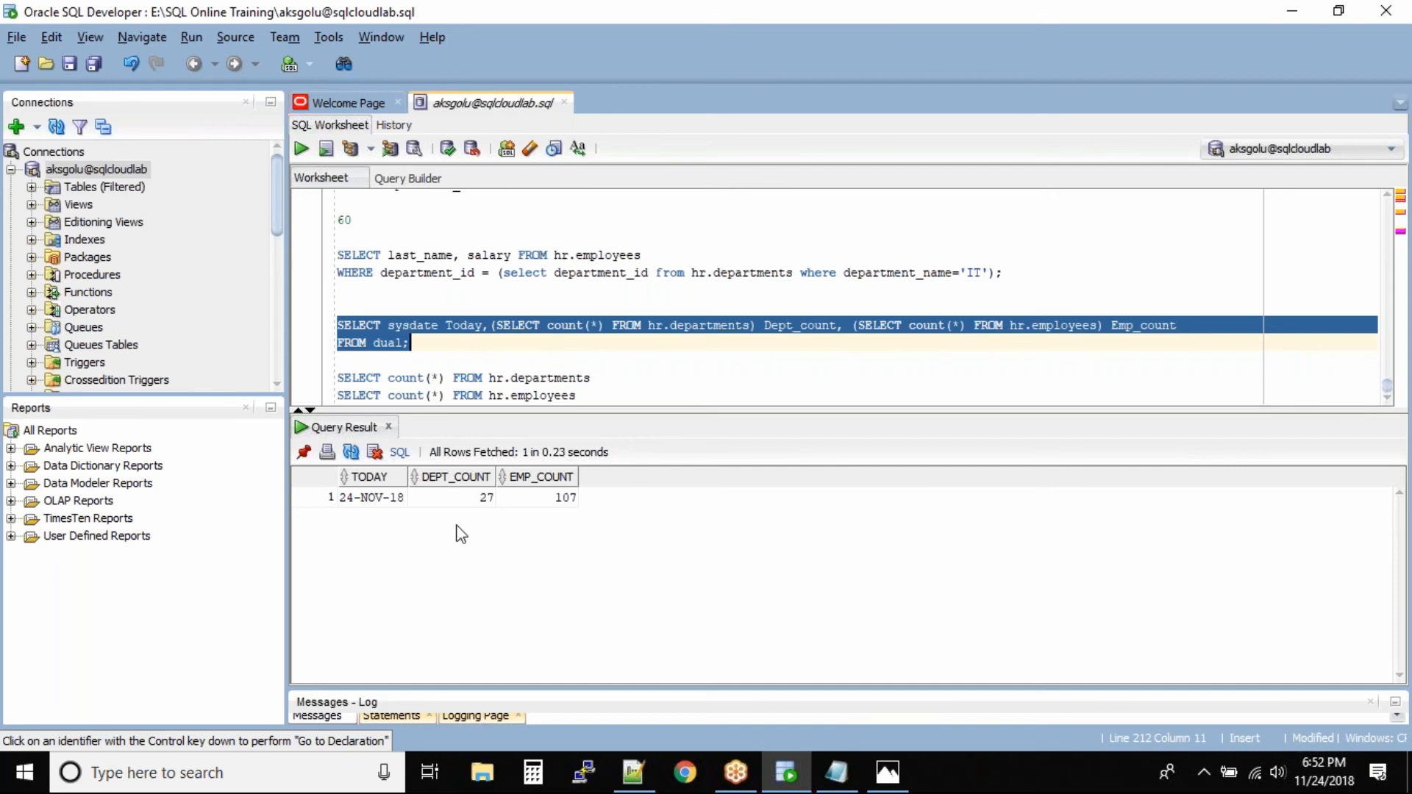
mouse_move(447, 496)
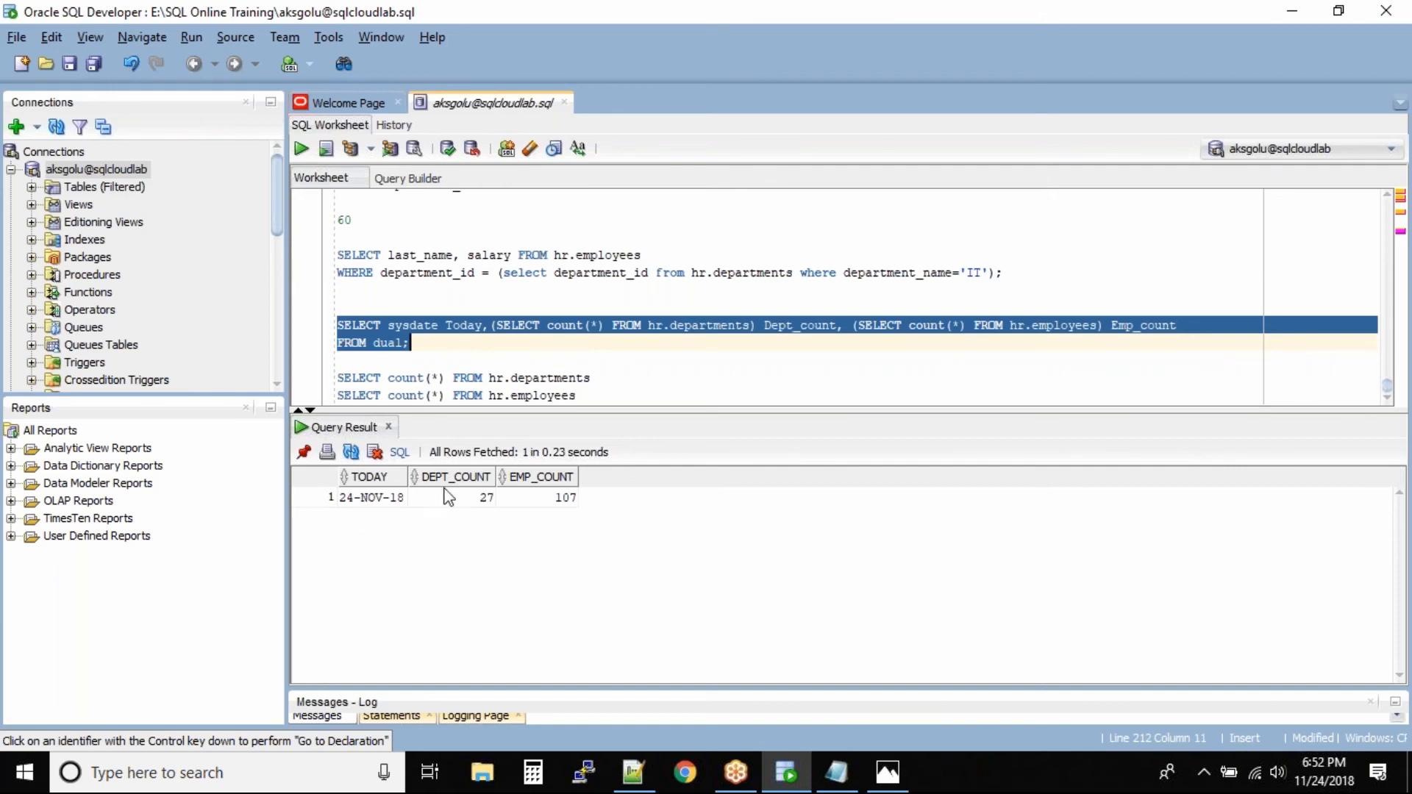
mouse_move(563, 512)
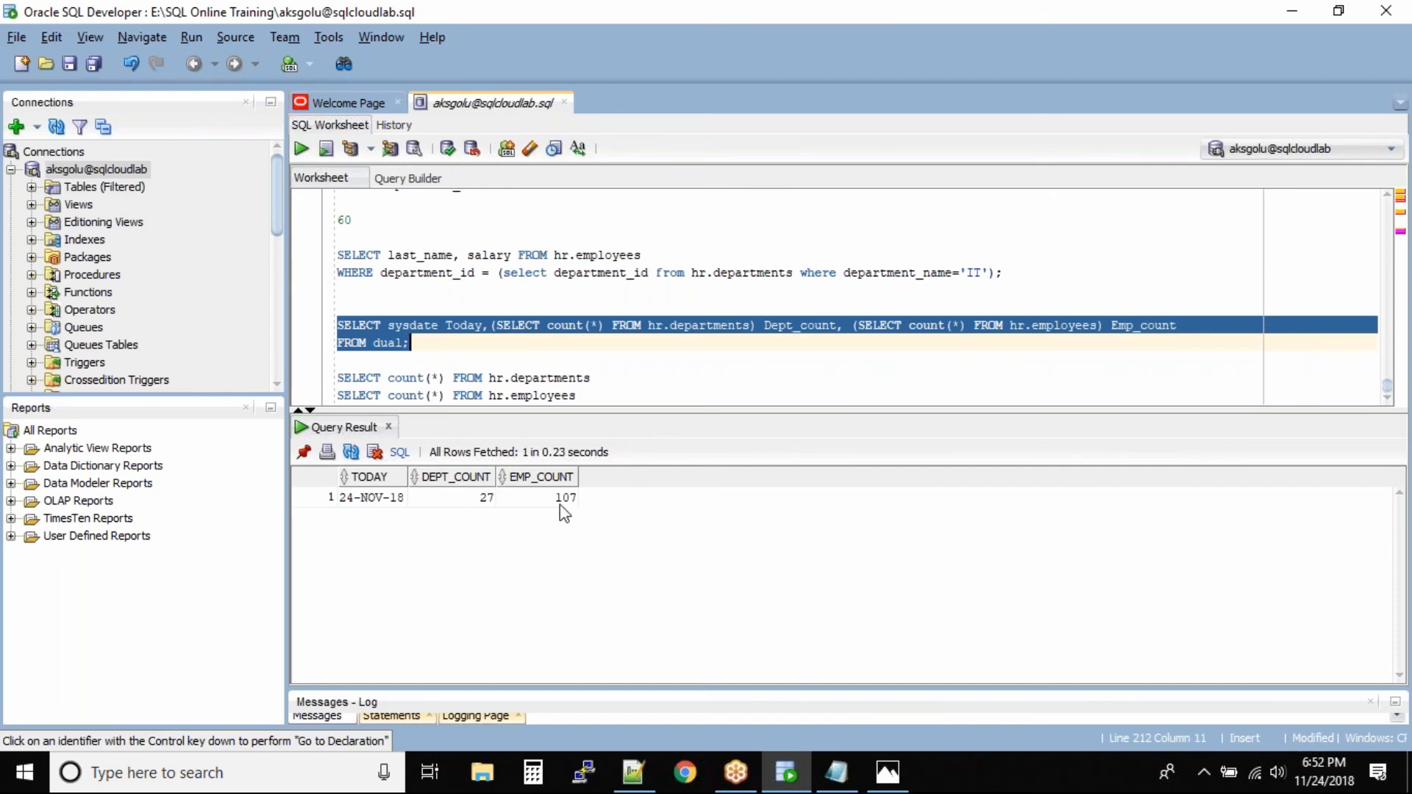
left_click(419, 343)
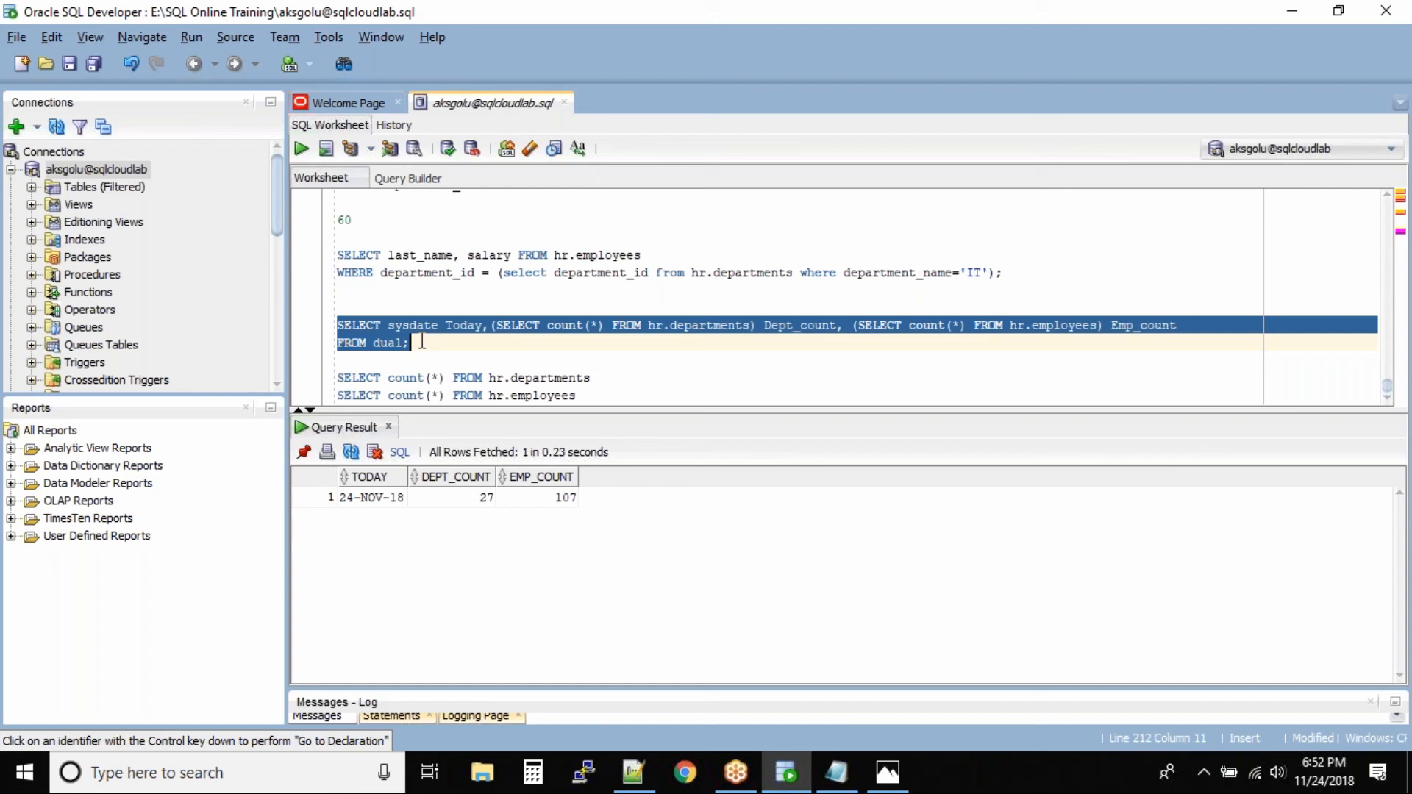
left_click(513, 325)
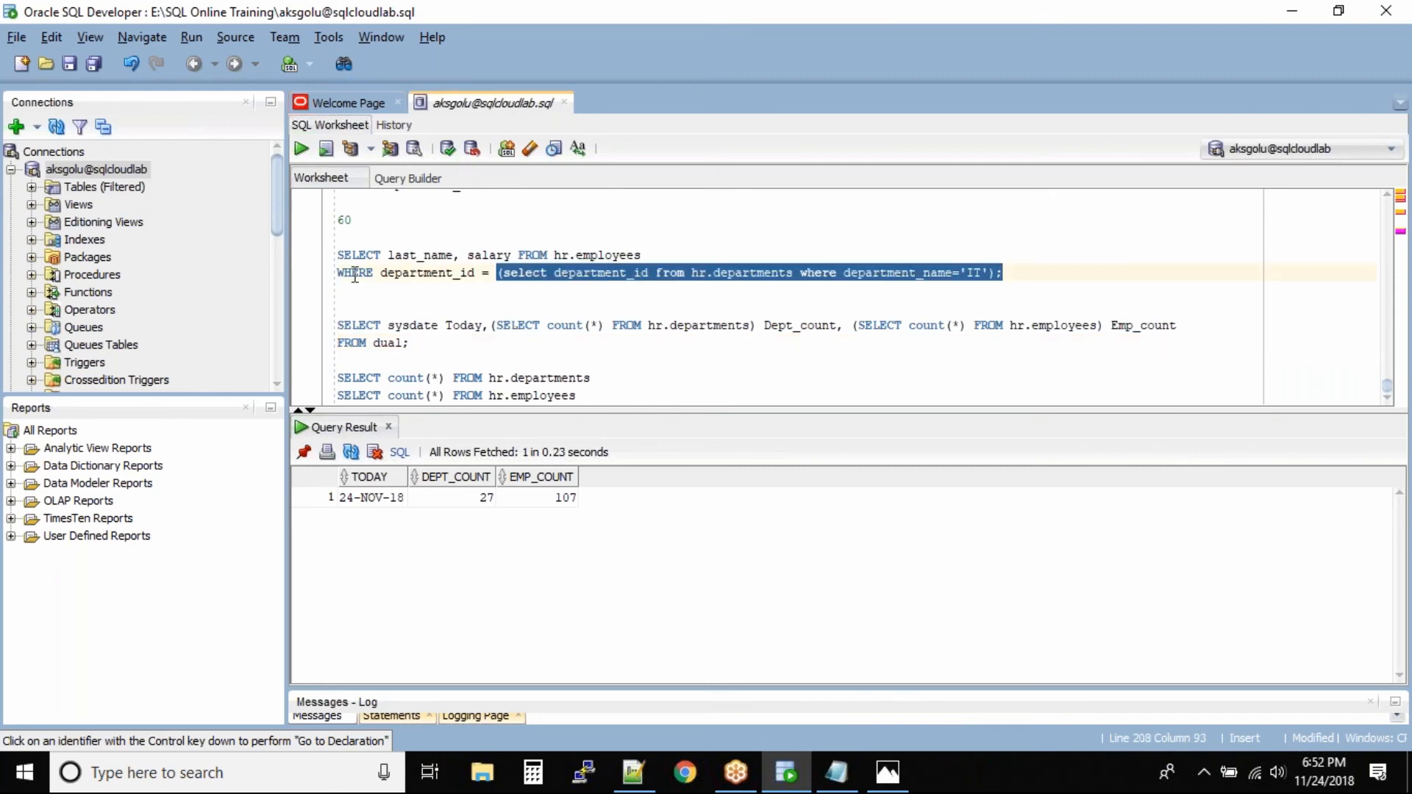
left_click(1012, 274)
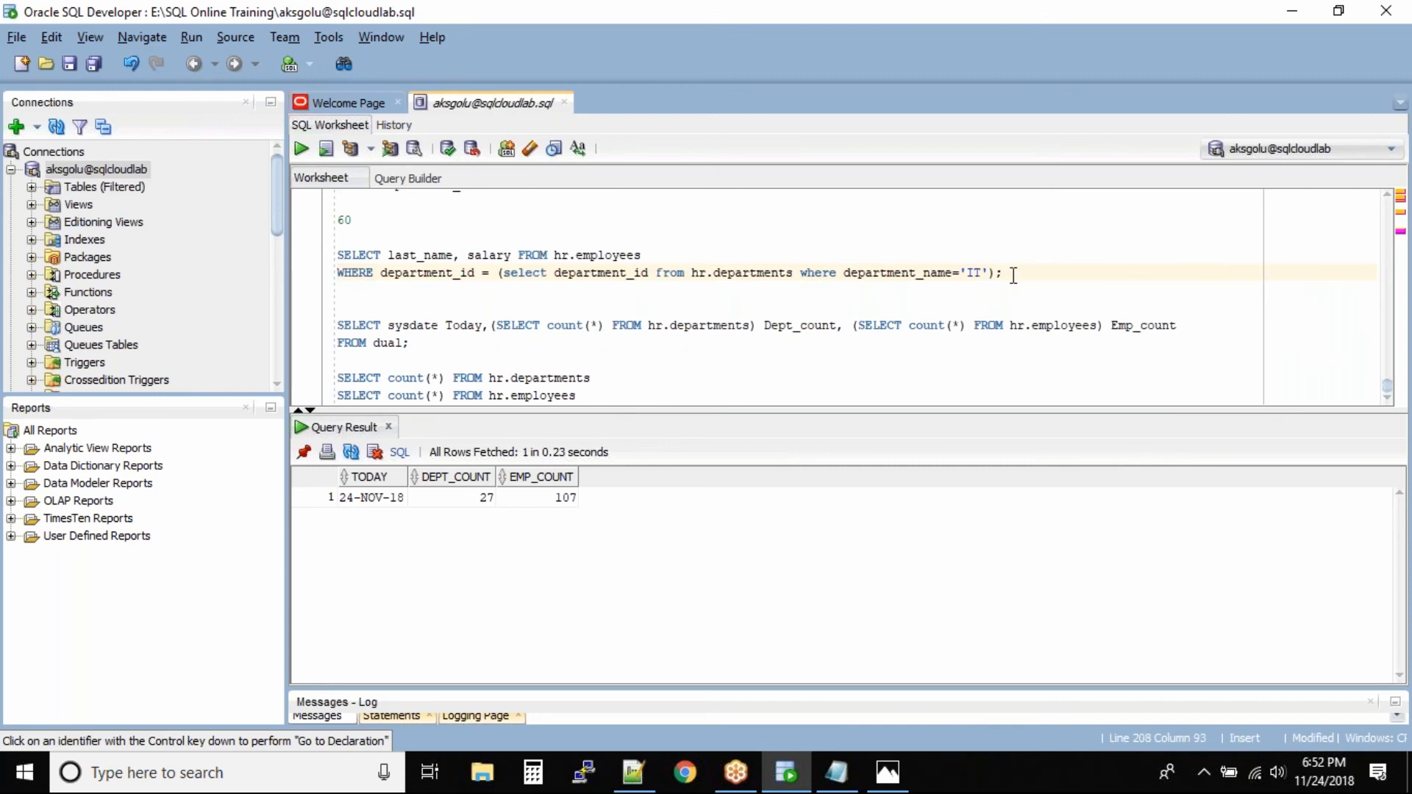